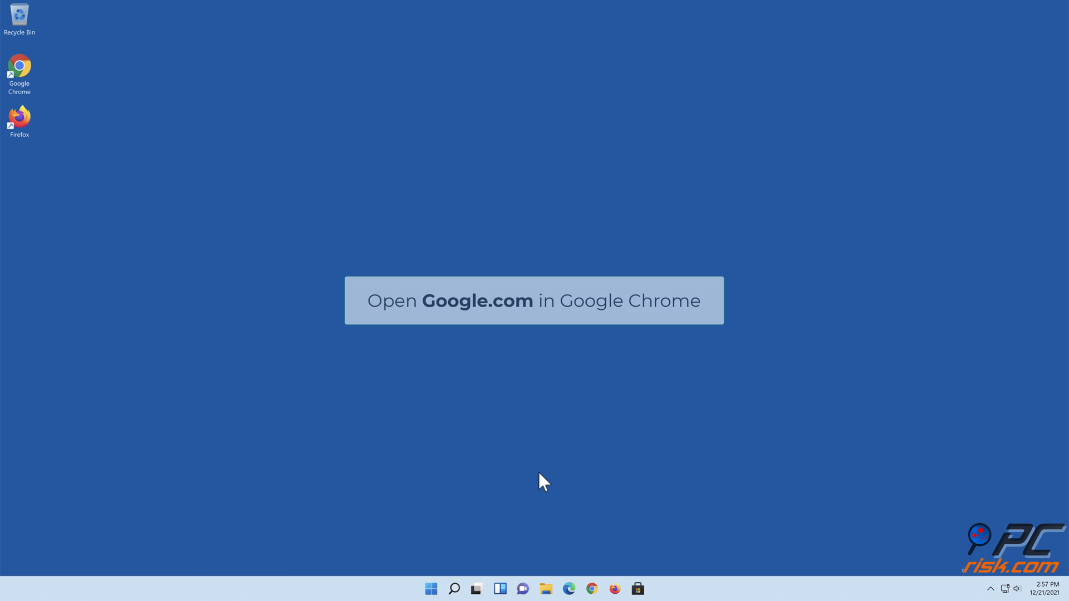
mouse_move(26, 99)
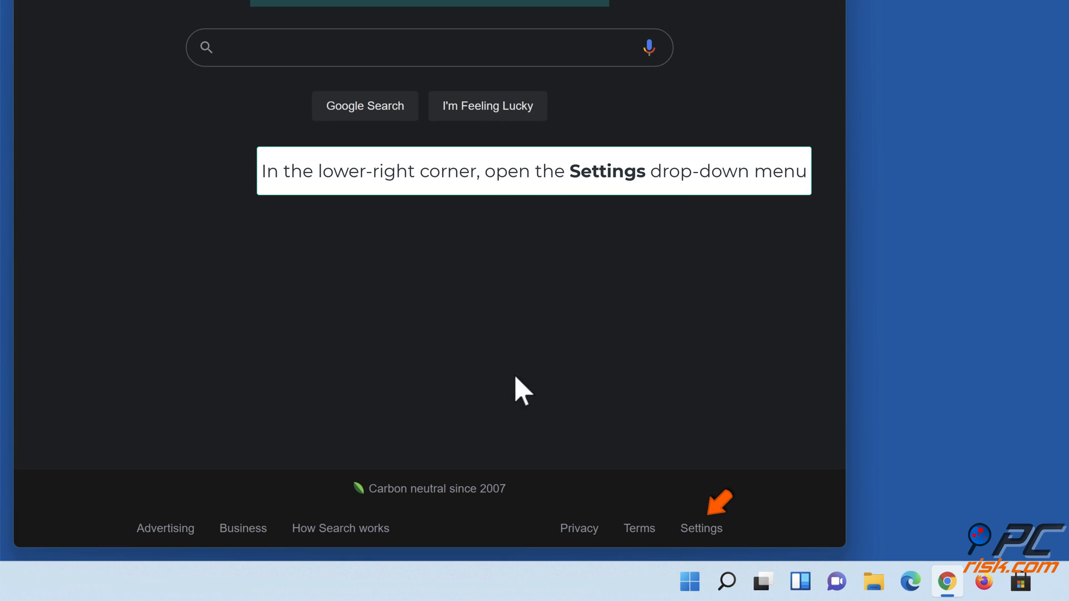
Step: On google.com, use the lower-right Settings menu to switch Dark theme to Off
click(701, 528)
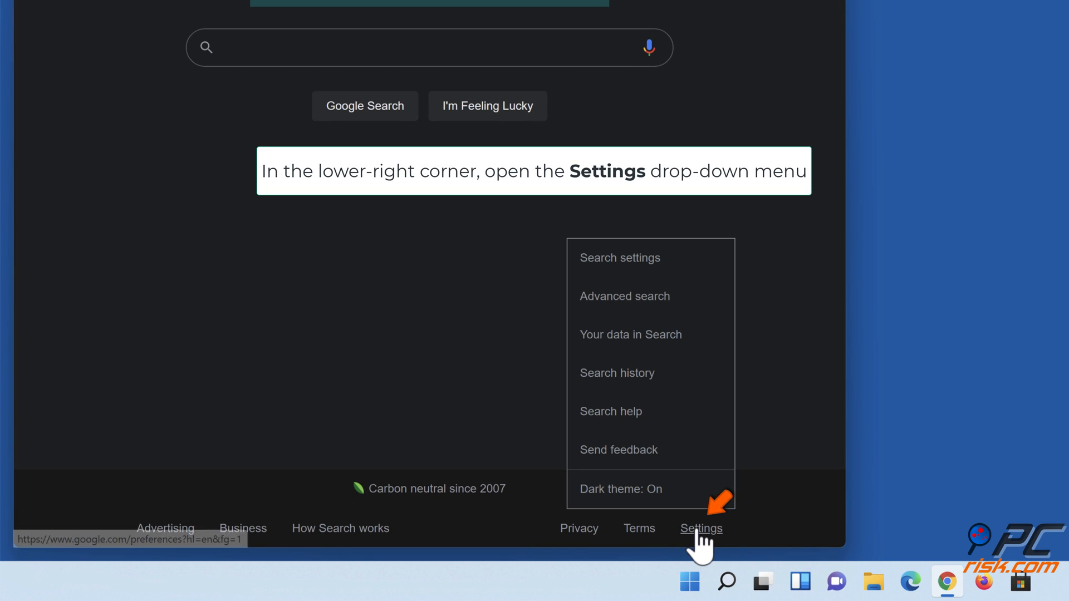
mouse_move(637, 518)
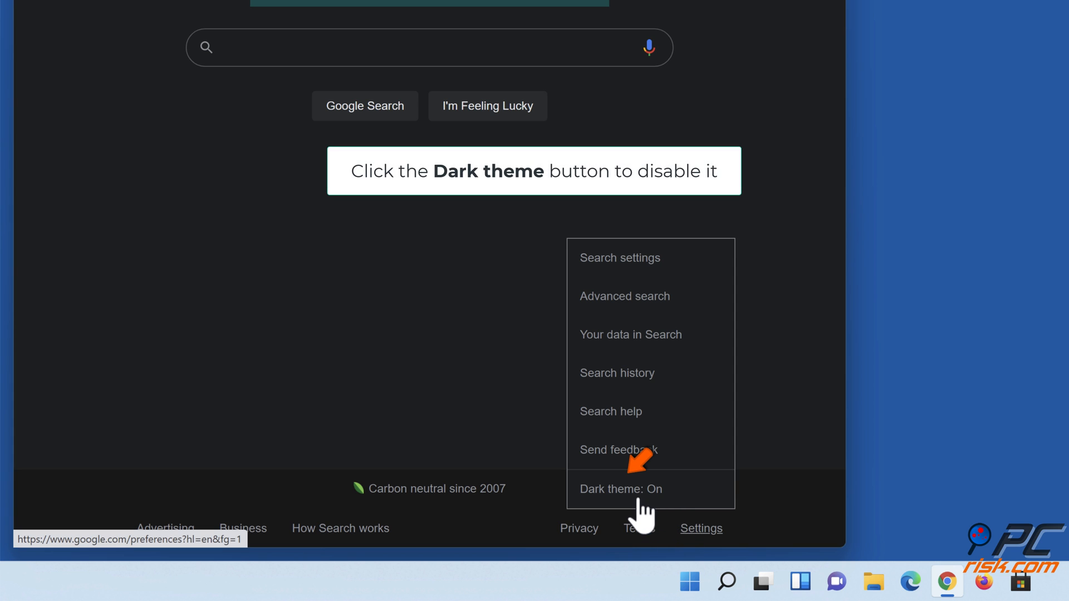
click(620, 489)
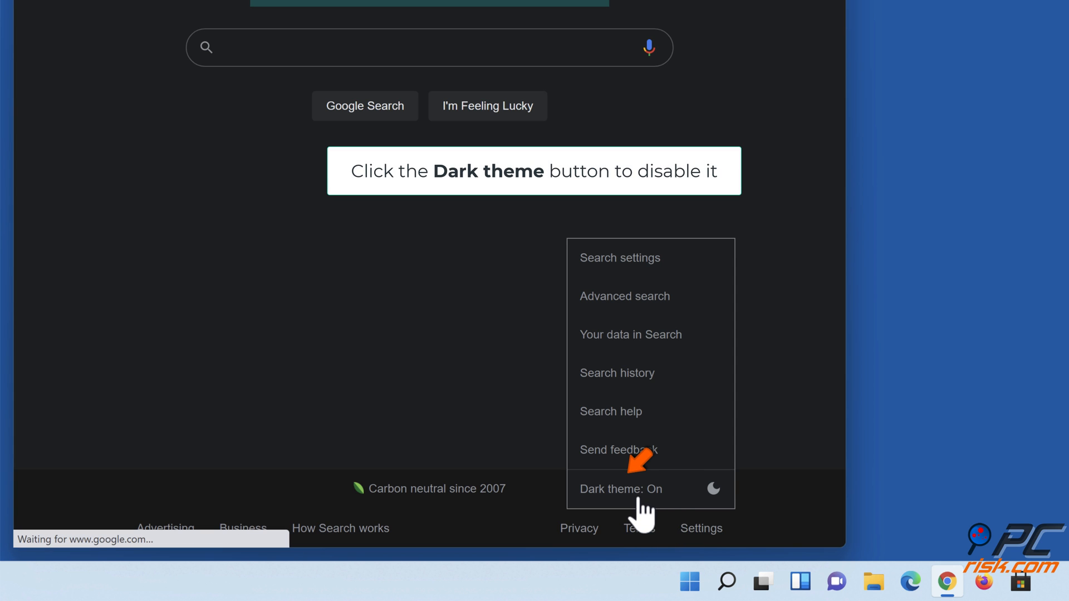
click(619, 489)
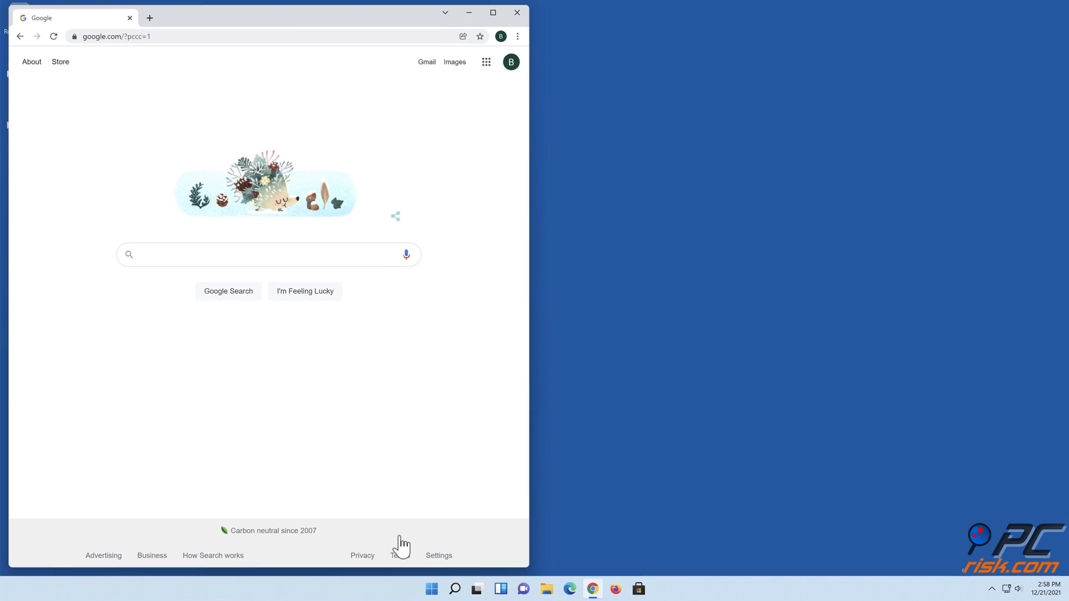
mouse_move(517, 12)
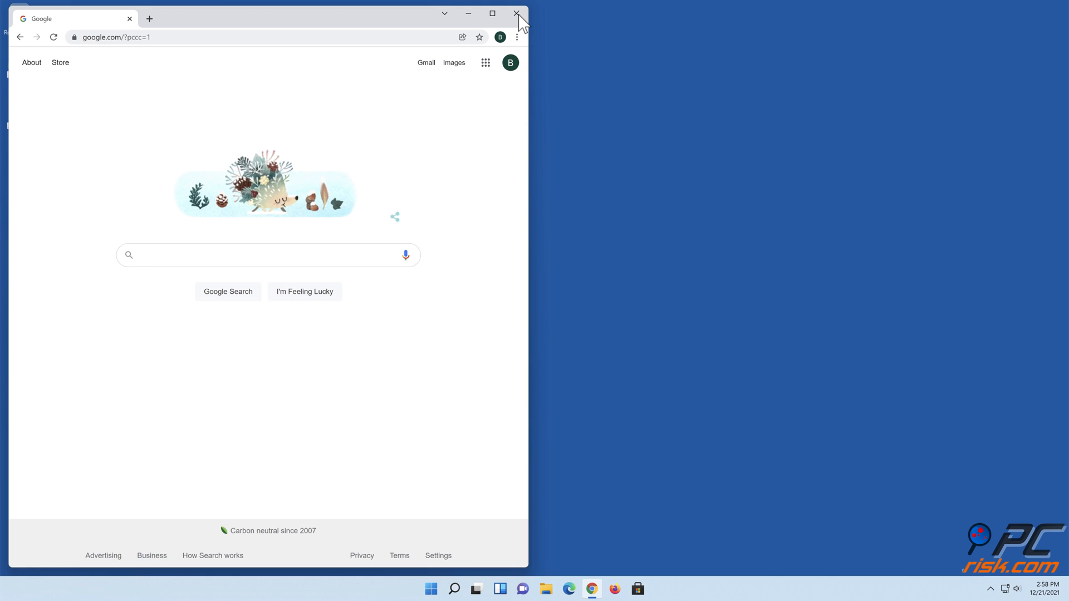
Step: In Customize Chrome's Color and theme panel, choose the Default color scheme
click(518, 13)
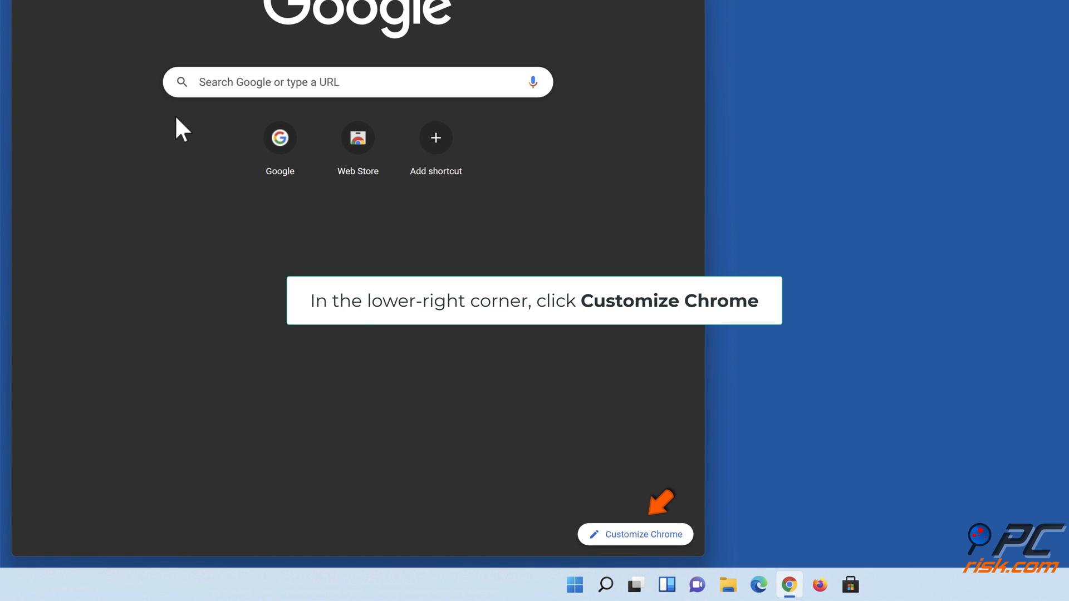
mouse_move(646, 552)
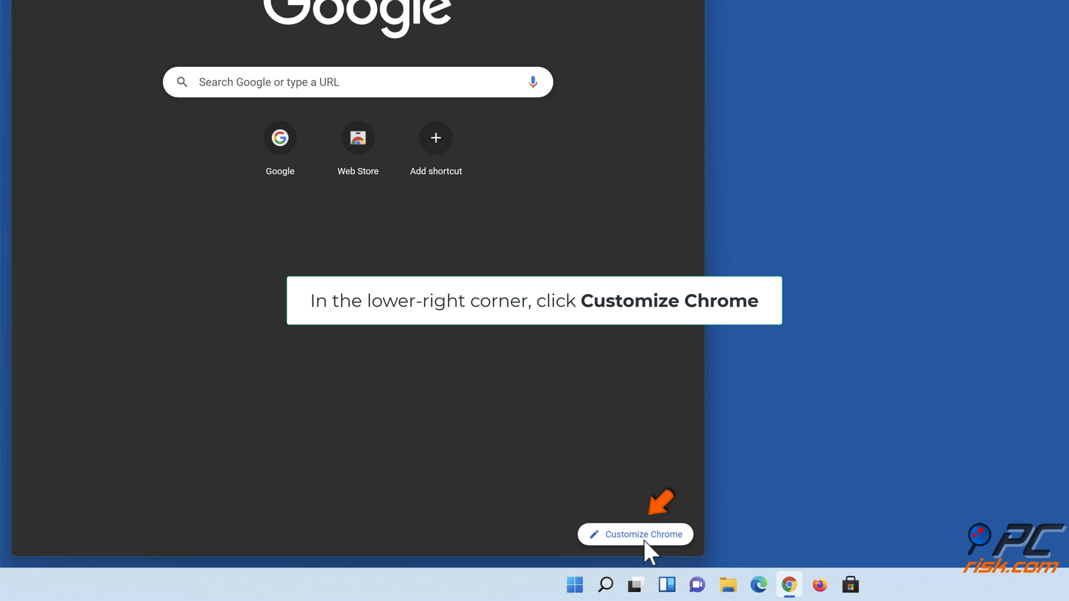
click(633, 533)
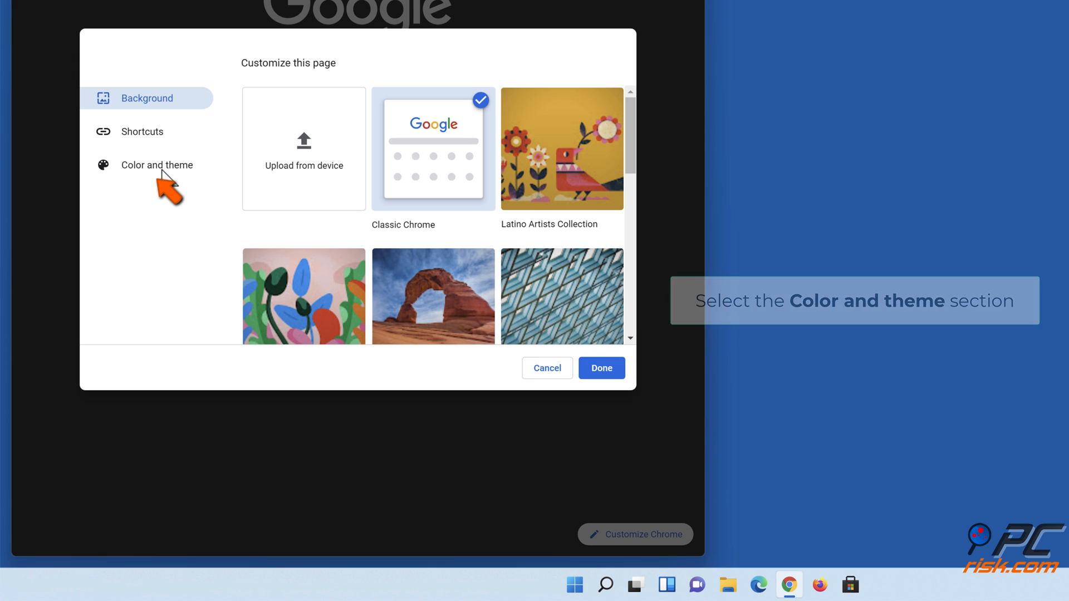
click(157, 165)
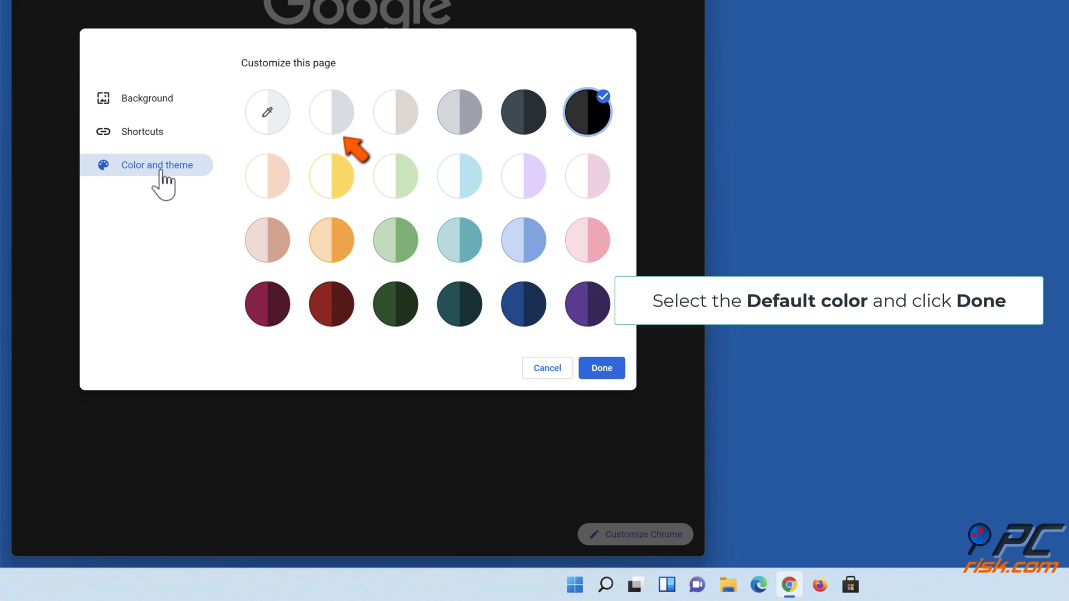
mouse_move(332, 136)
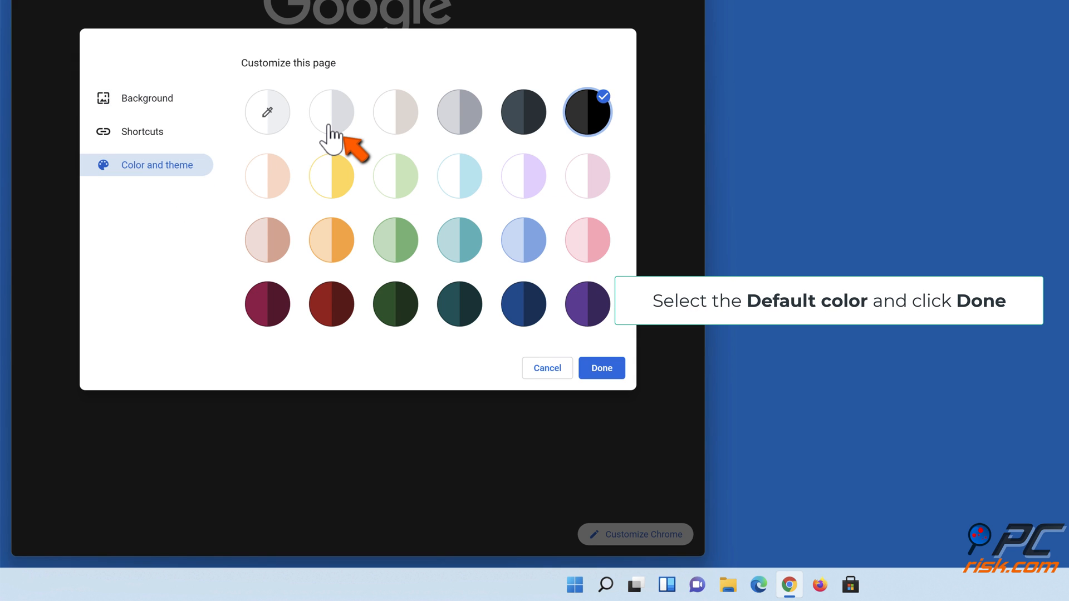
click(332, 112)
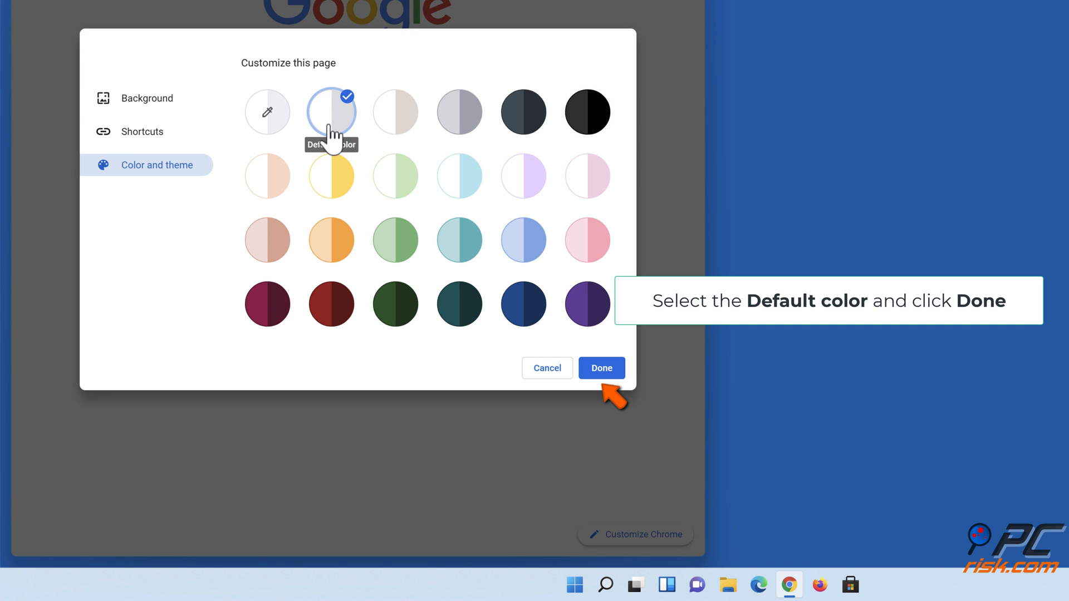
mouse_move(600, 392)
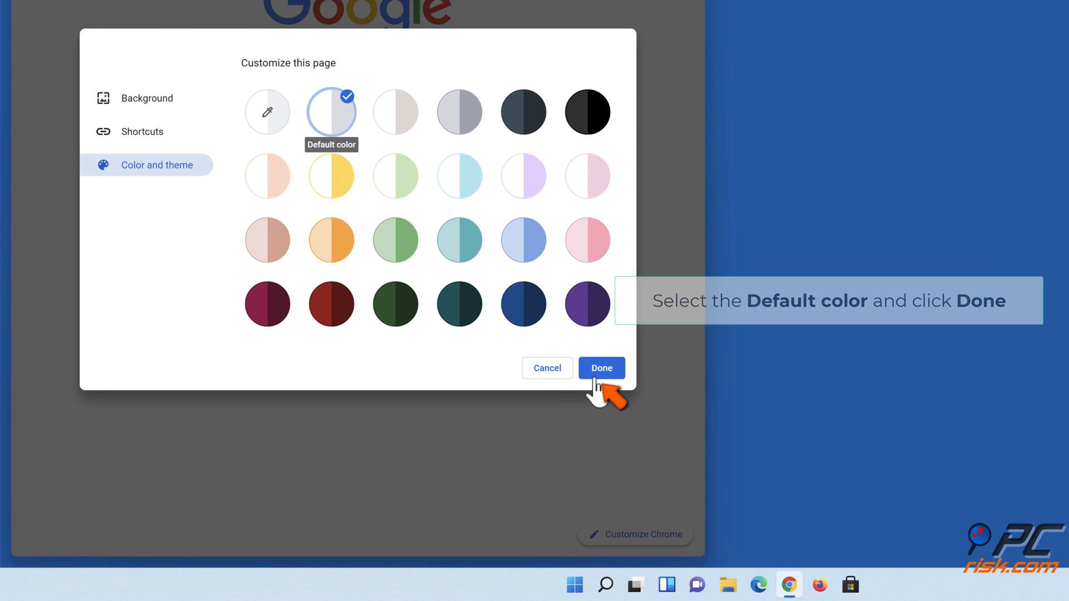
Step: Apply the colour scheme, then go to chrome://flags and search for 'dark mode'
click(600, 368)
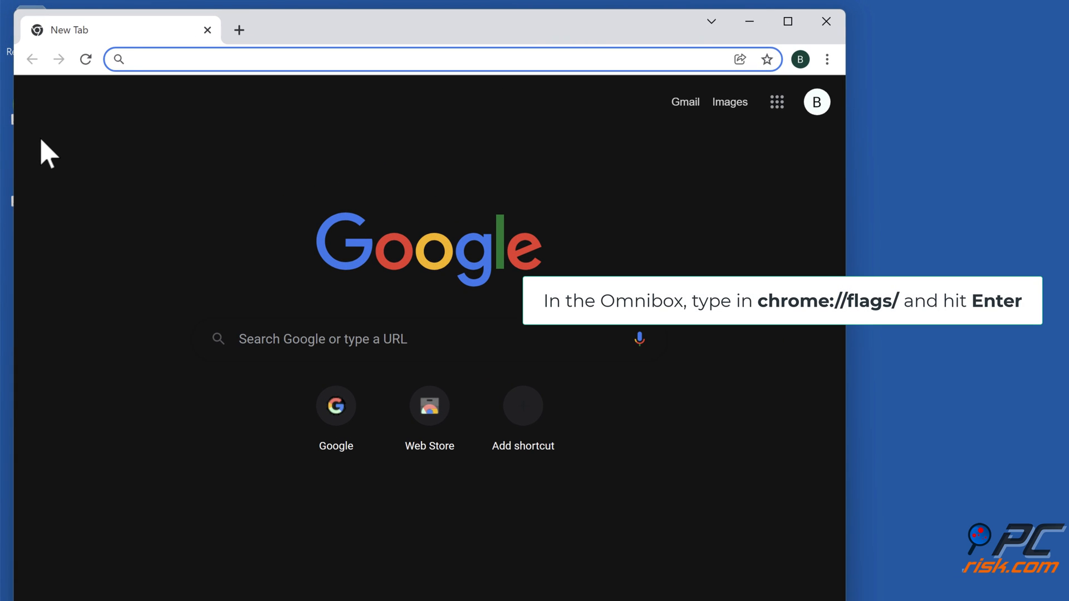
text(chrome://flags)
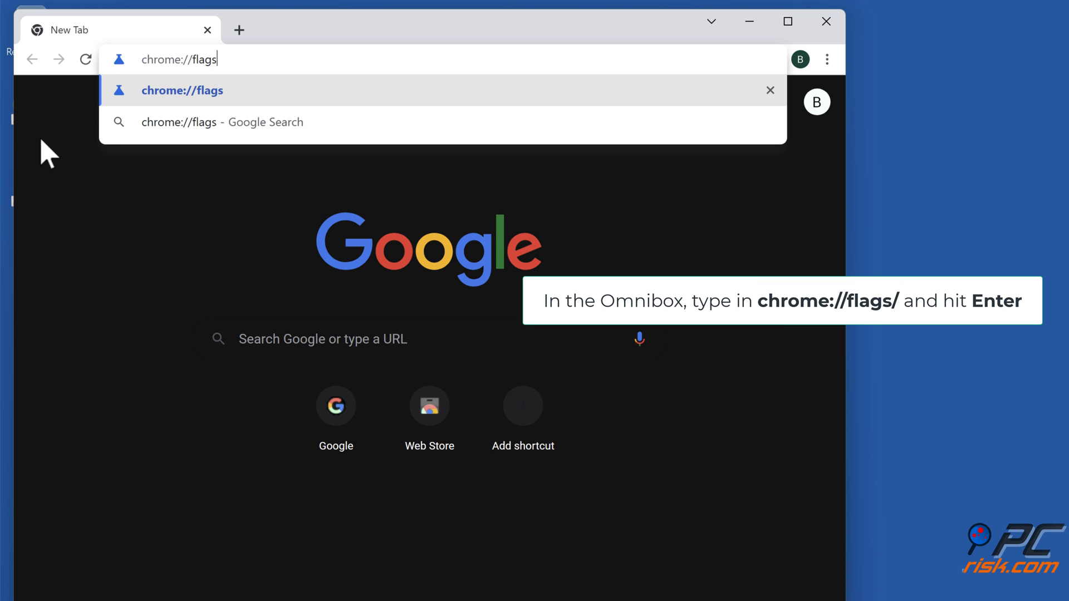
key(Return)
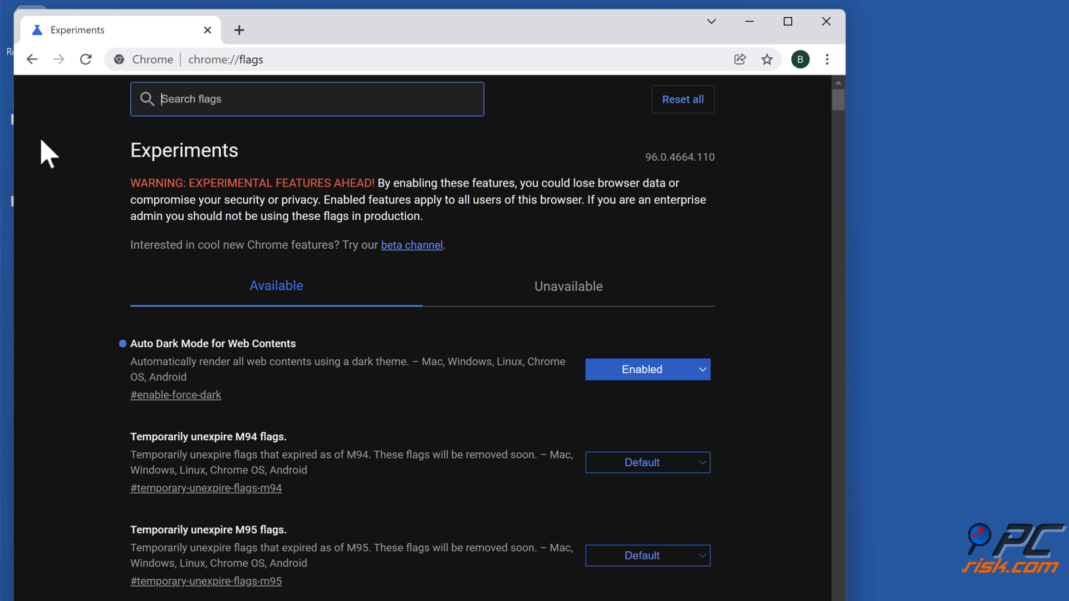
text(dark mode)
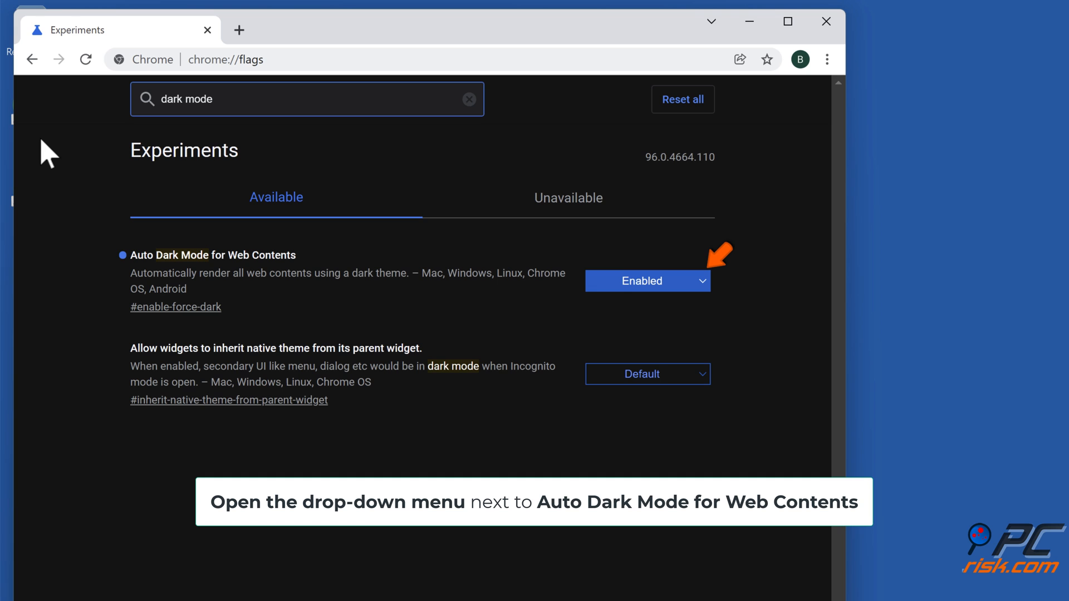
mouse_move(716, 303)
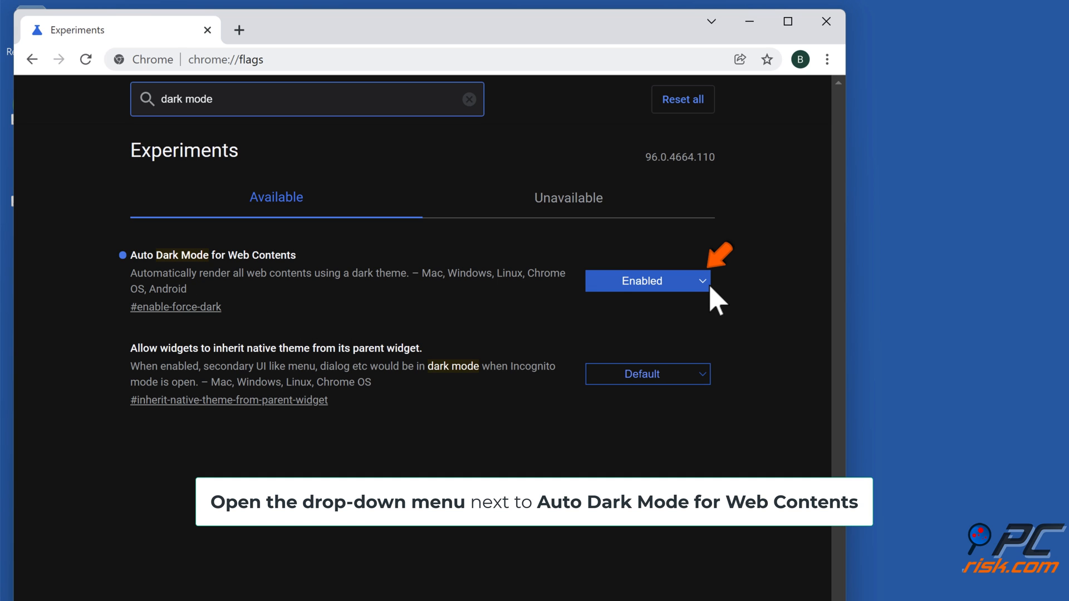
Step: Set Auto Dark Mode for Web Contents back to Default and relaunch Chrome
click(645, 280)
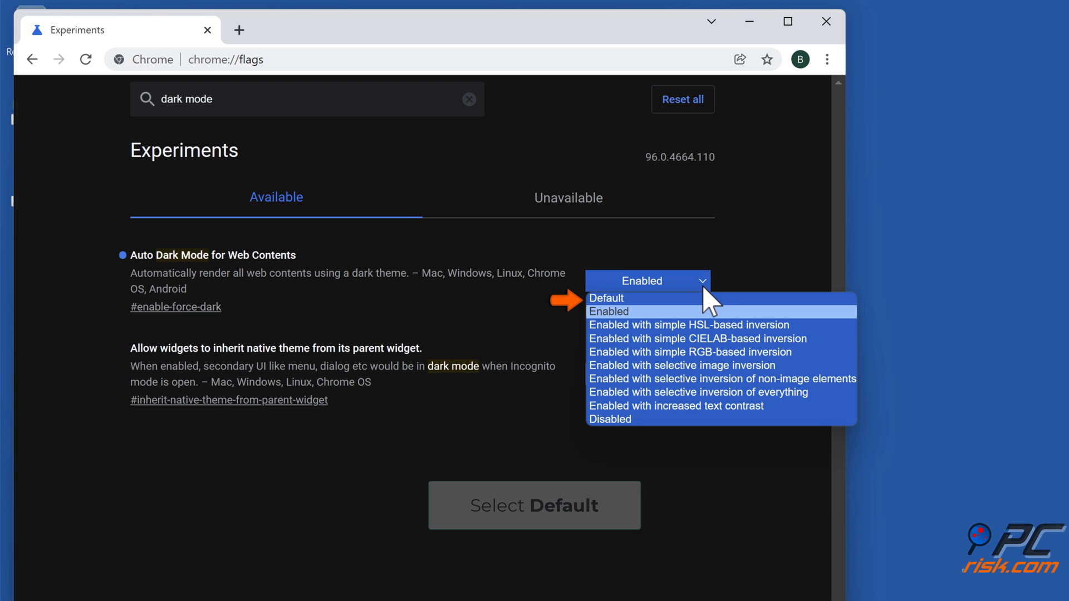
mouse_move(620, 300)
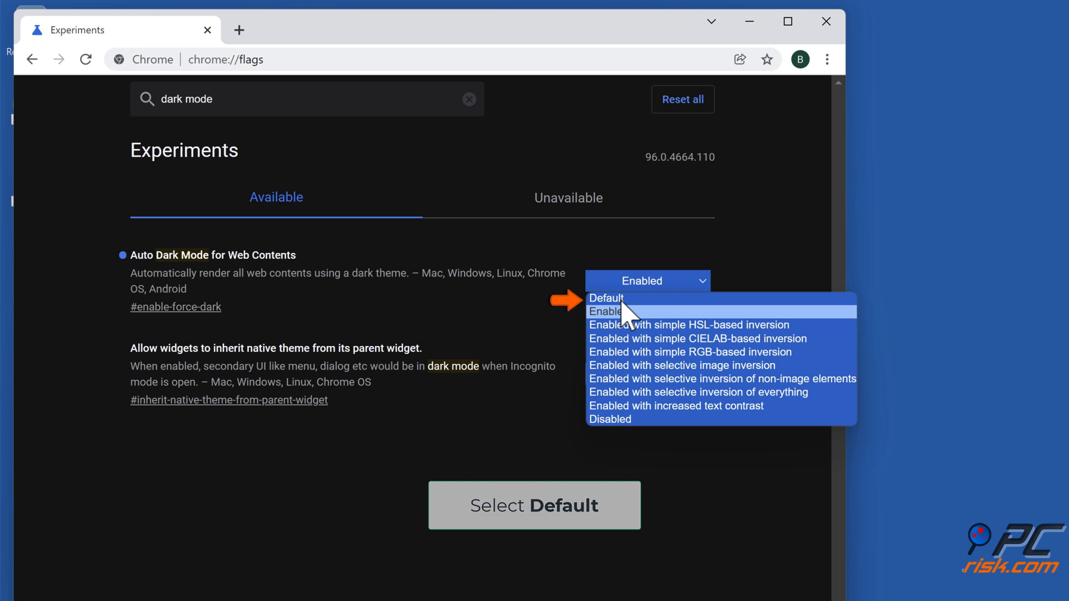
click(606, 298)
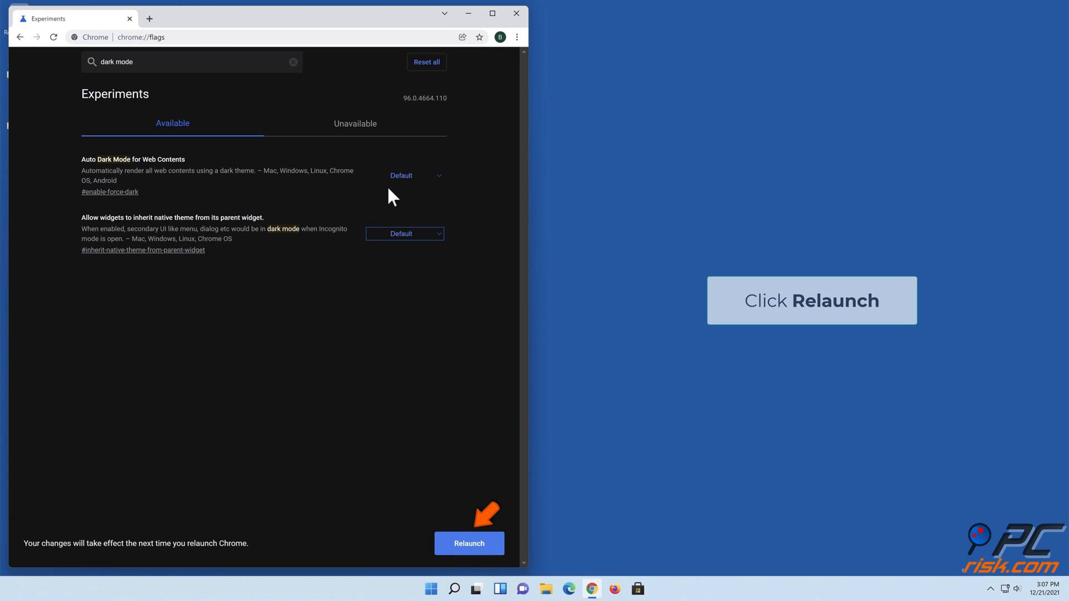
click(468, 543)
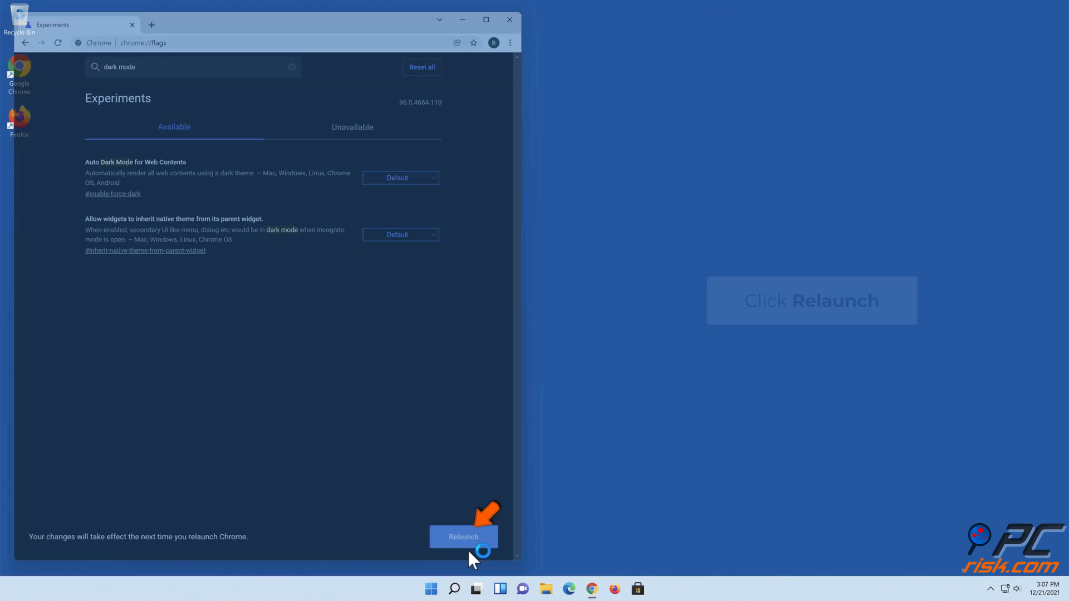
Step: Relaunch Chrome and reopen it from the desktop shortcut to a fresh new-tab page
click(463, 536)
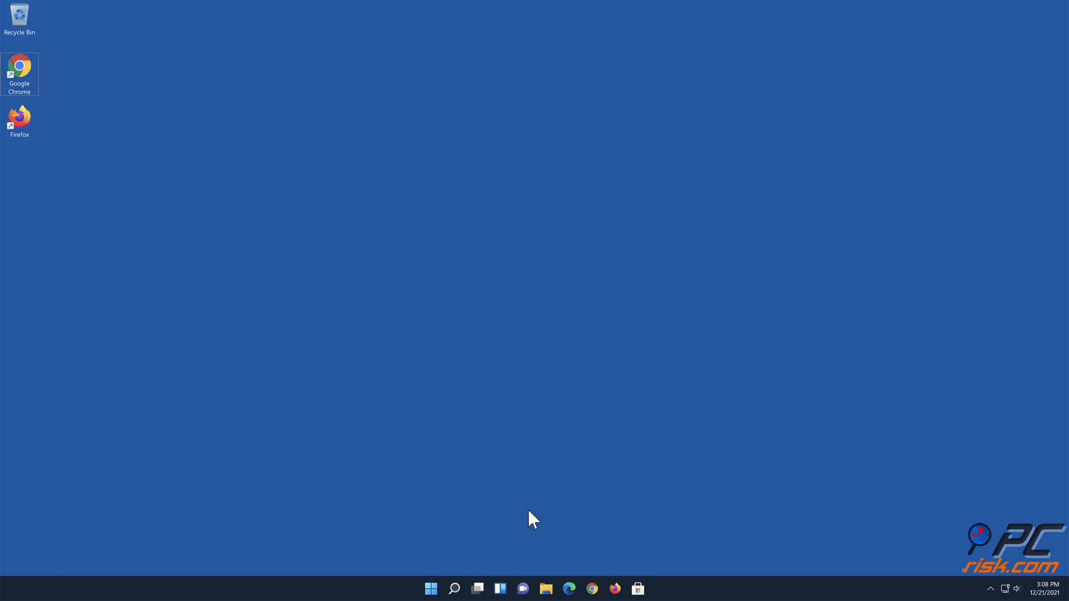
double_click(19, 67)
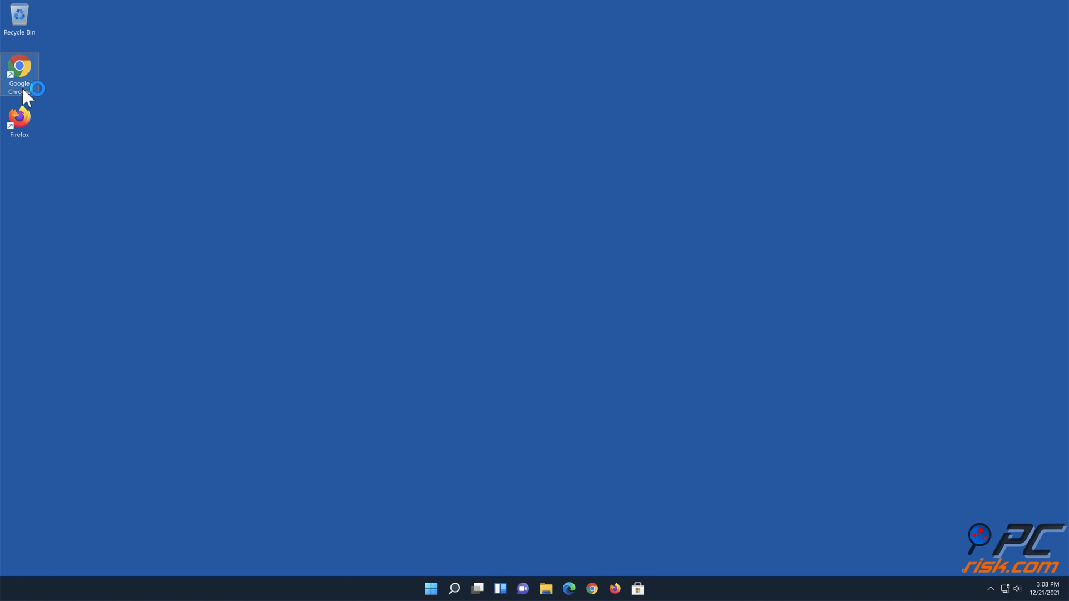
double_click(19, 66)
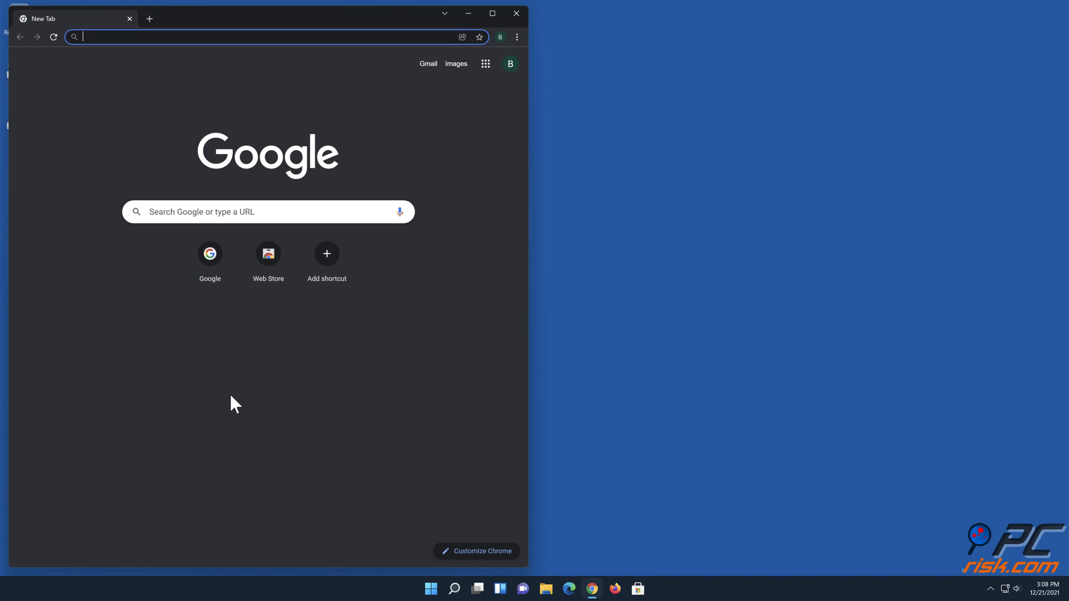
mouse_move(520, 39)
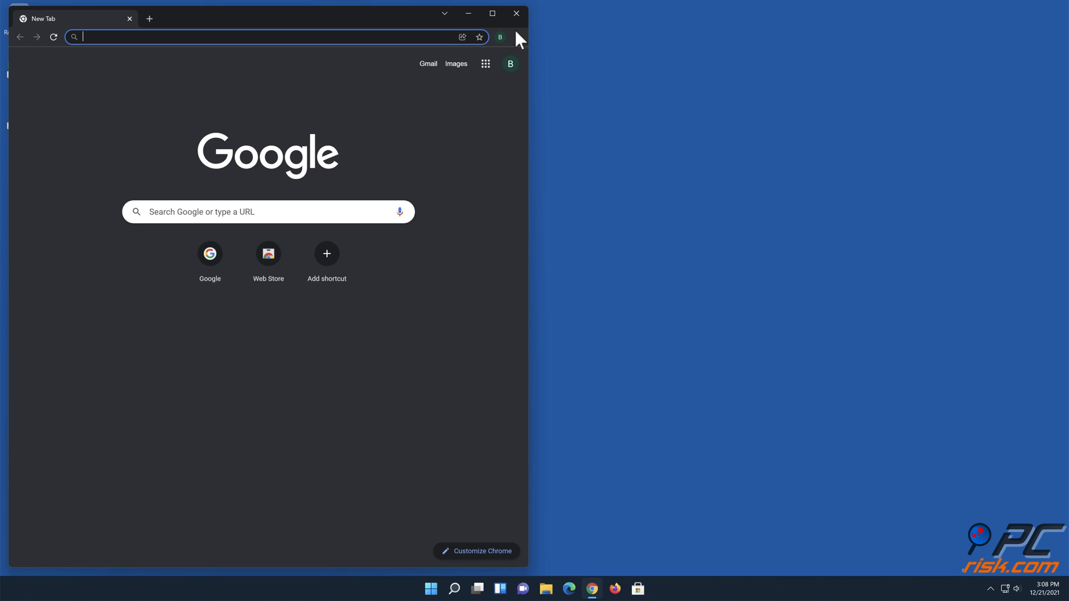
Step: In Windows 11 Settings > Personalization > Colors, set Choose your mode to Light
click(515, 13)
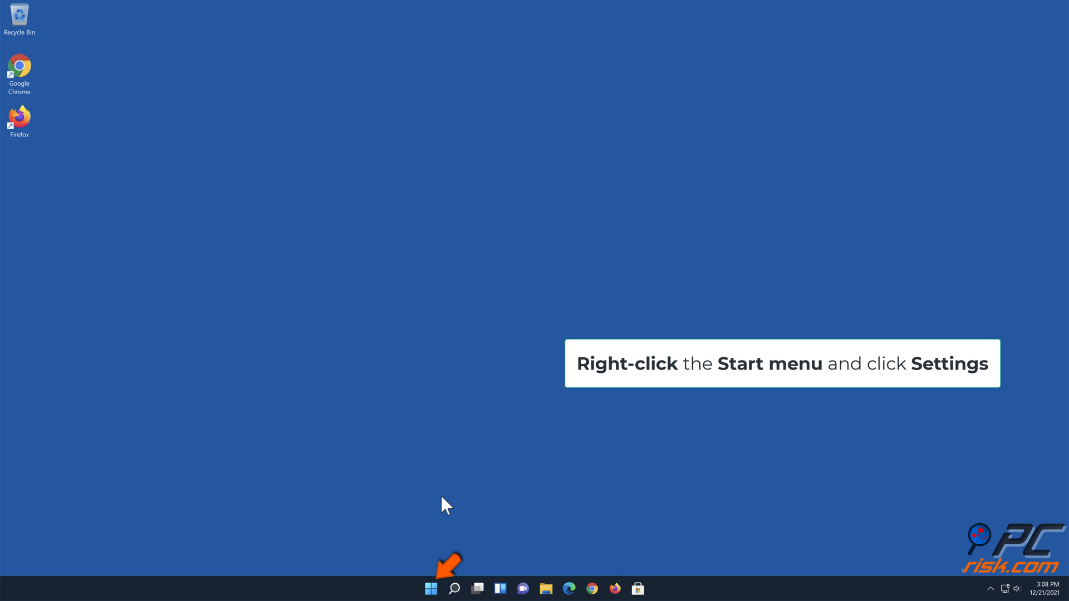
mouse_move(430, 587)
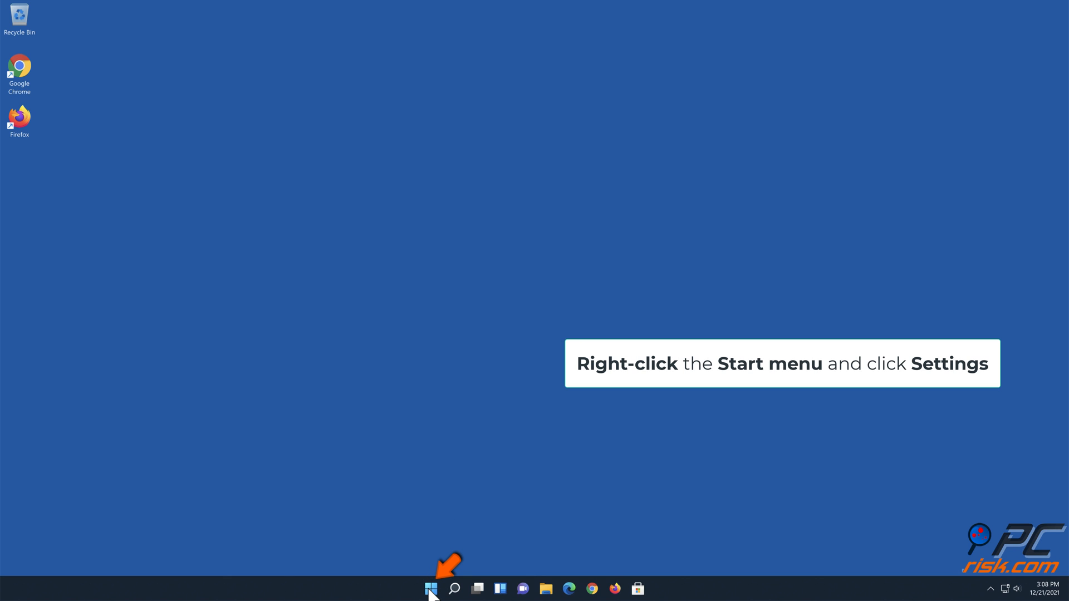
right_click(429, 587)
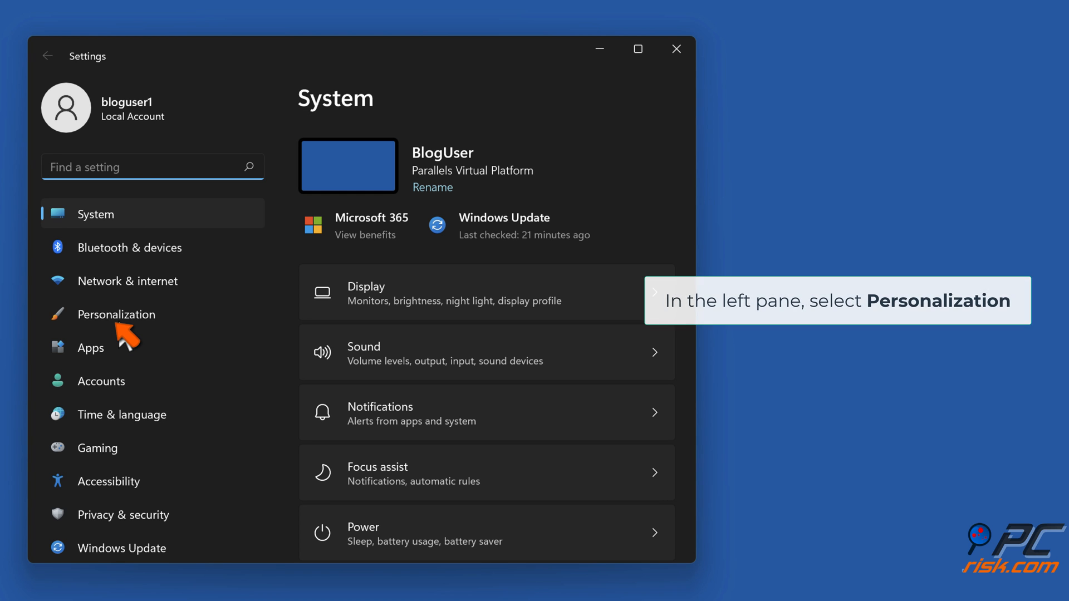
click(117, 314)
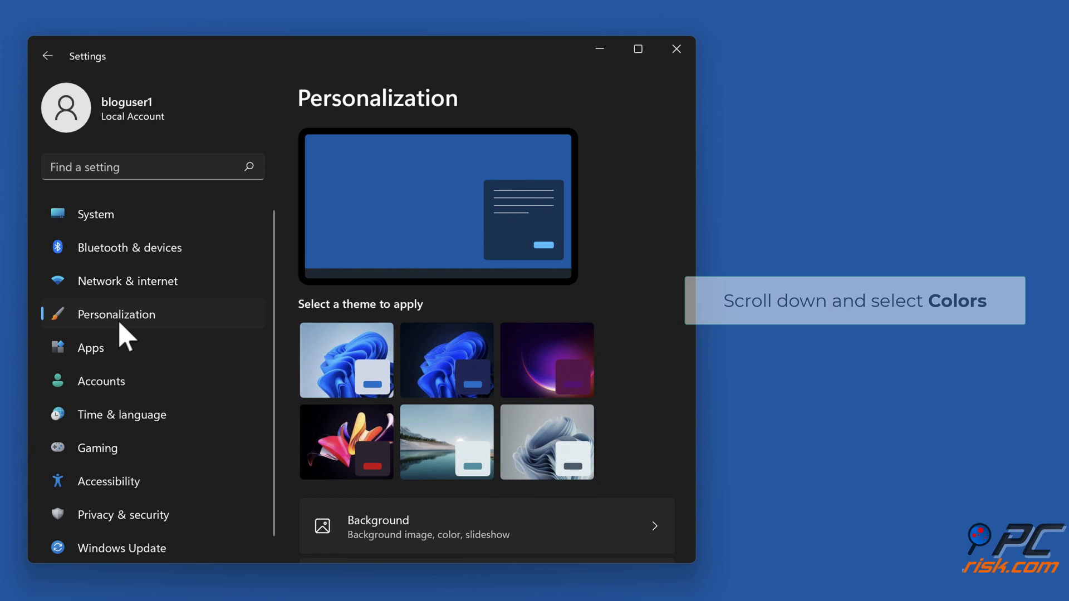
scroll(down, 3)
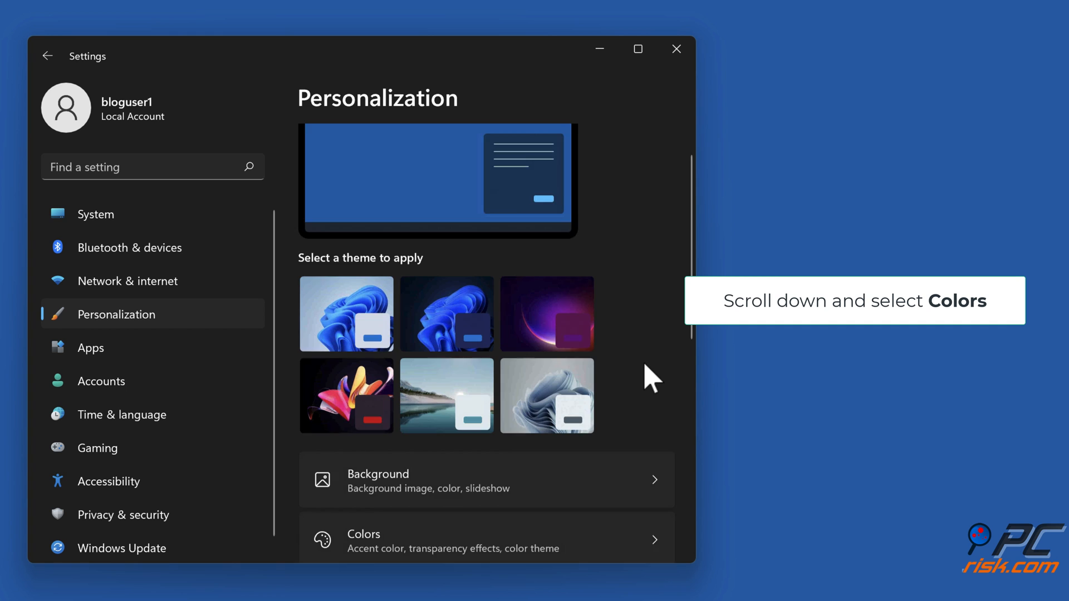
scroll(down, 3)
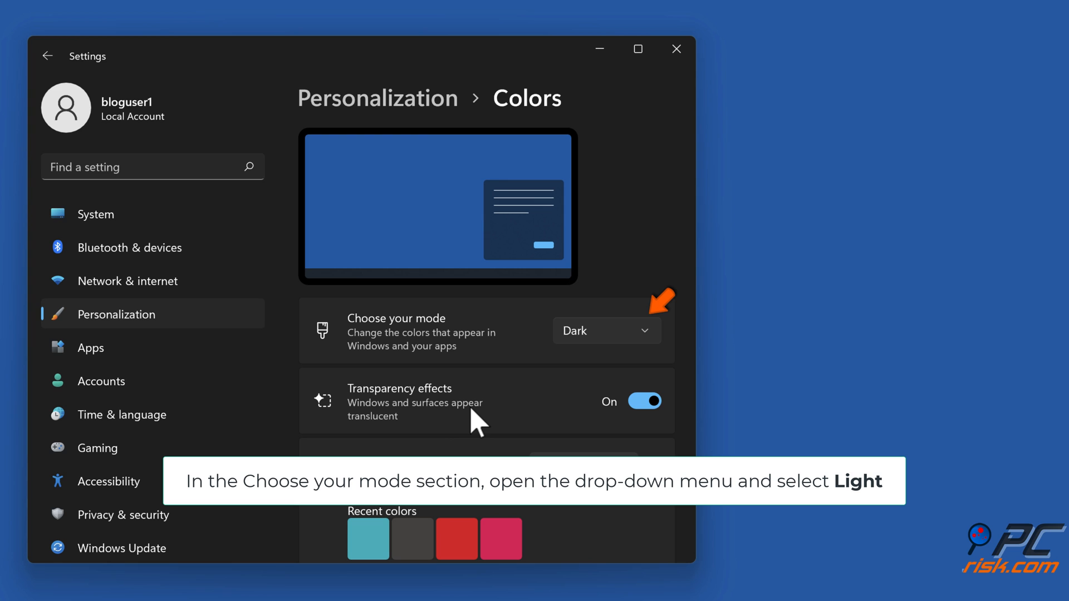
mouse_move(625, 363)
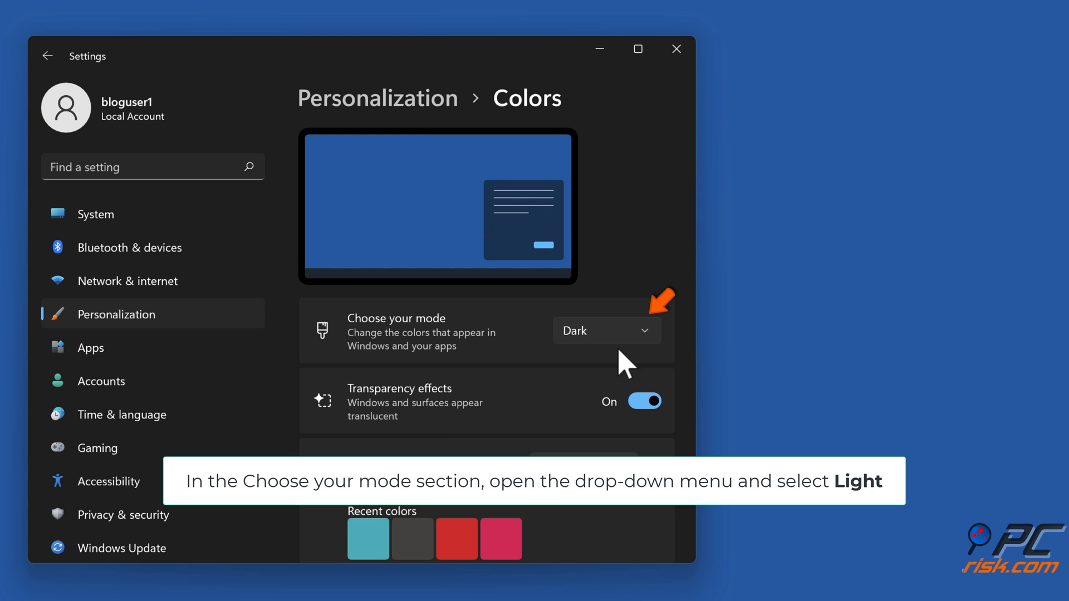
click(606, 331)
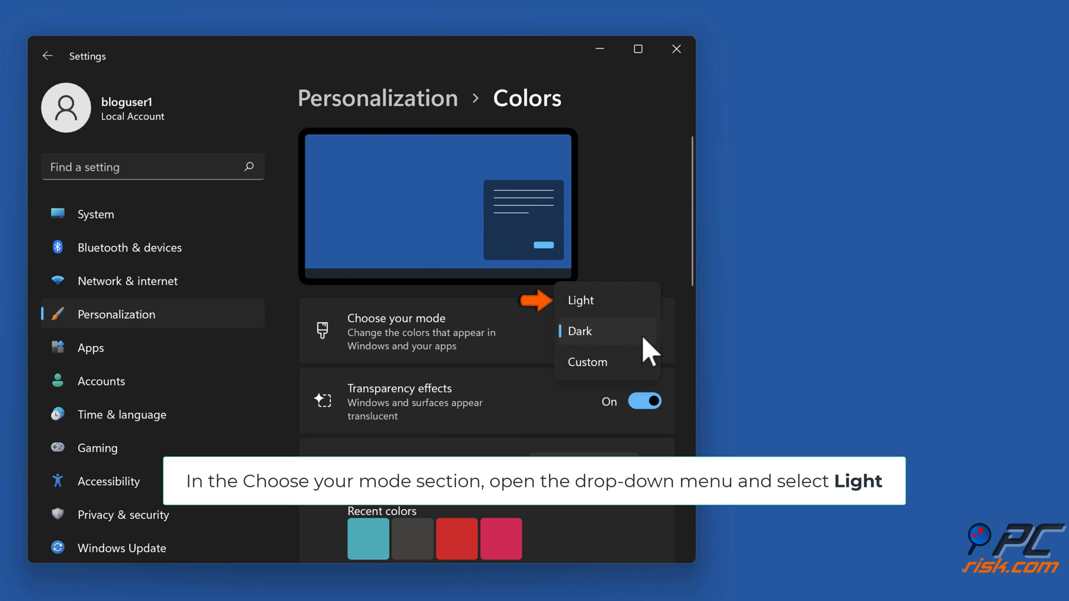
mouse_move(596, 320)
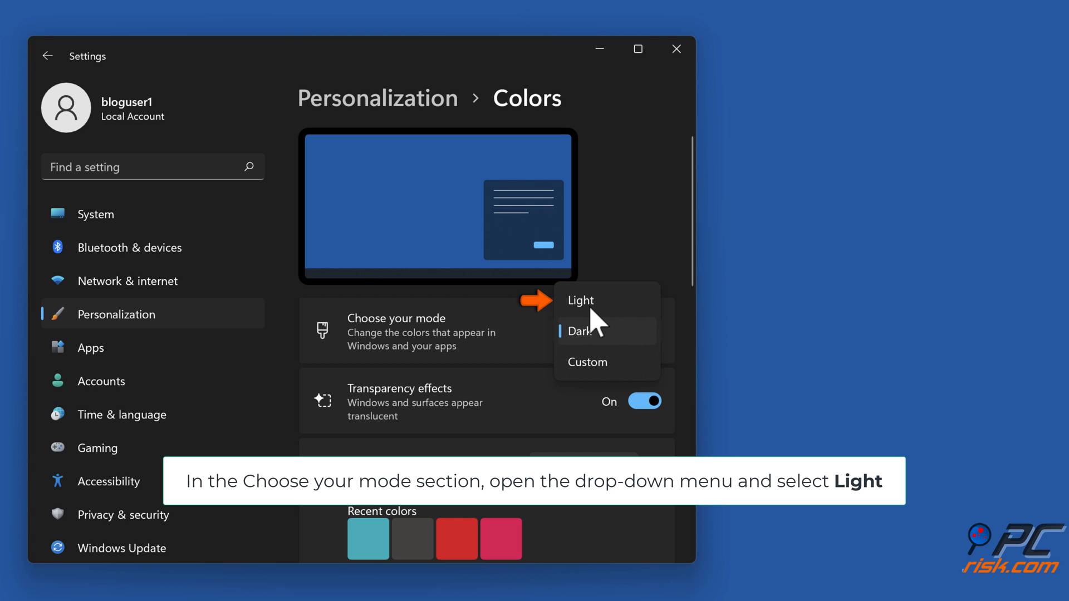
click(580, 299)
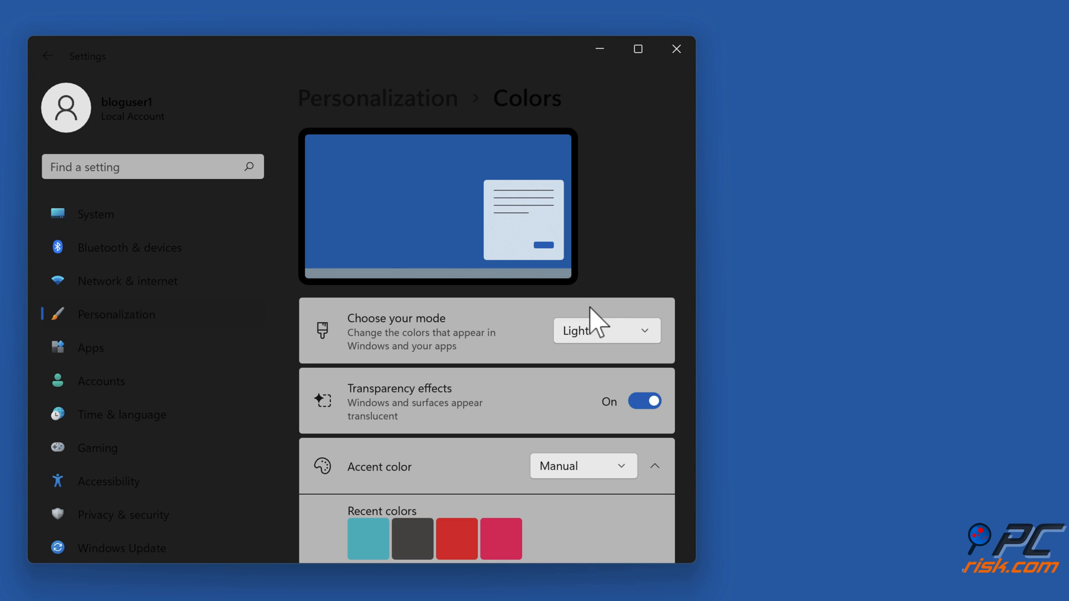
Step: Reopen Chrome to confirm its new-tab page now shows the light theme, then close it
click(636, 48)
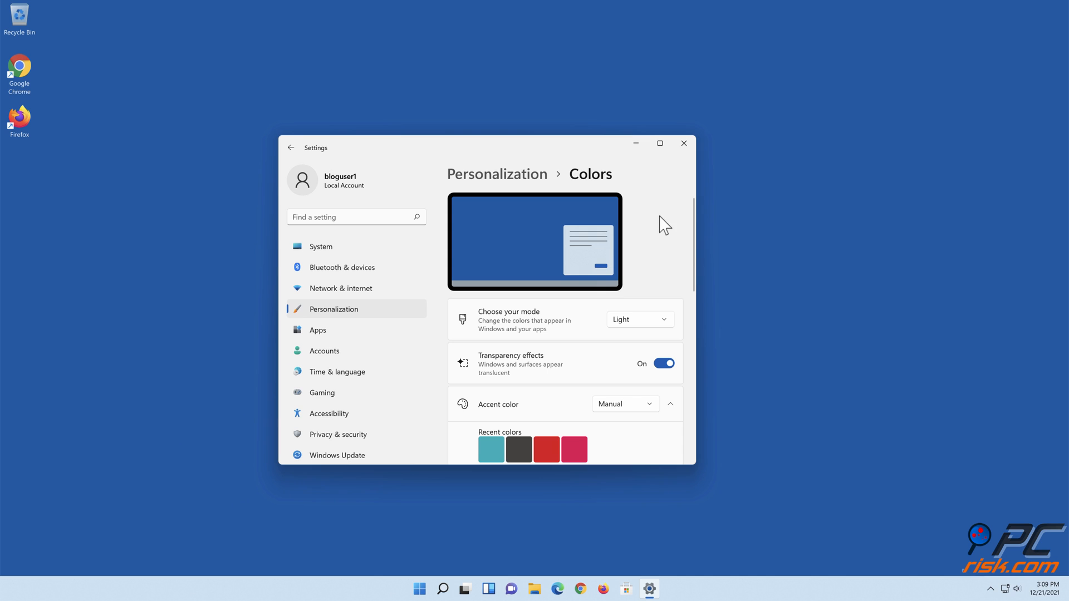
click(682, 144)
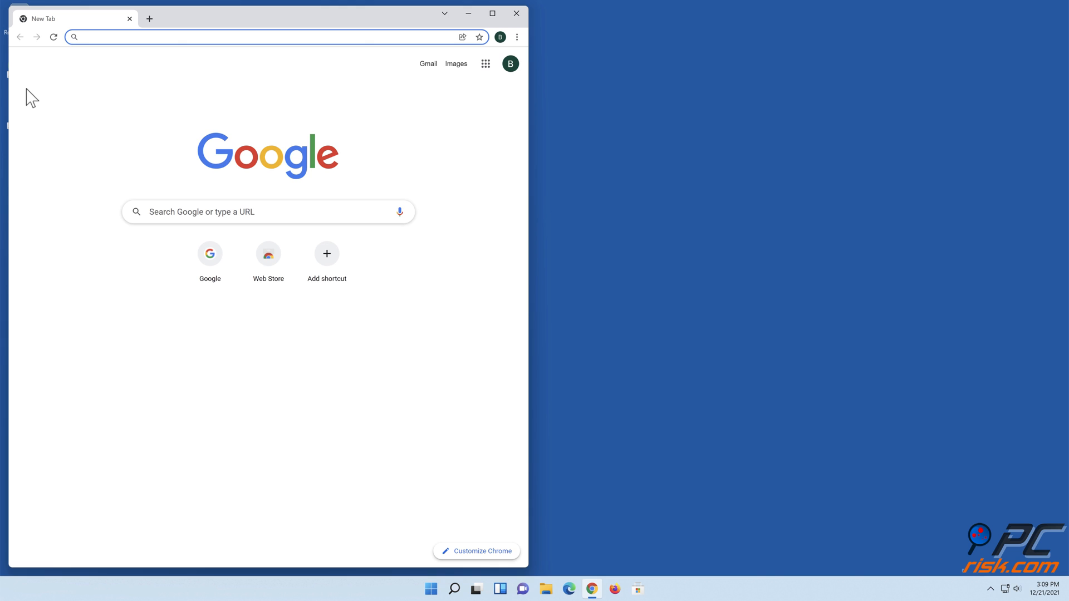
mouse_move(516, 16)
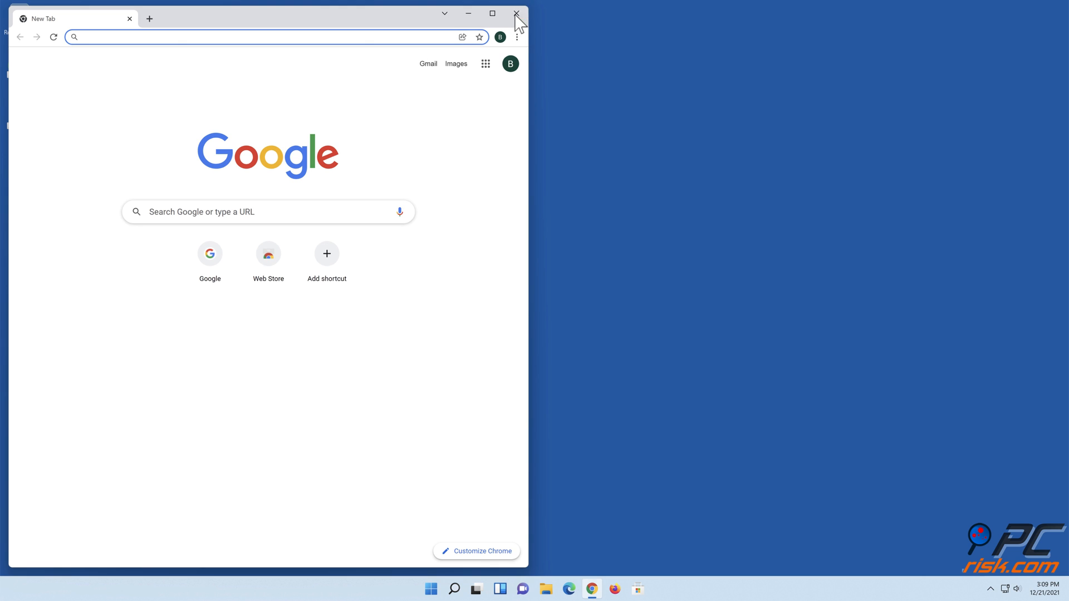
click(516, 13)
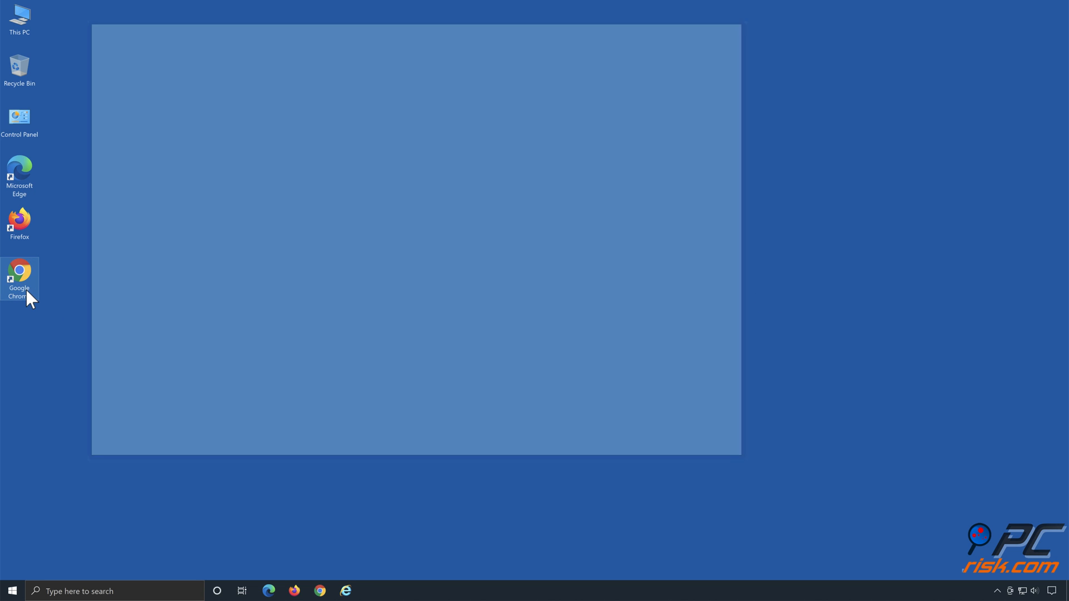
Step: On Windows 10, confirm Chrome still opens dark, close it, and open Settings from the Start menu
double_click(19, 273)
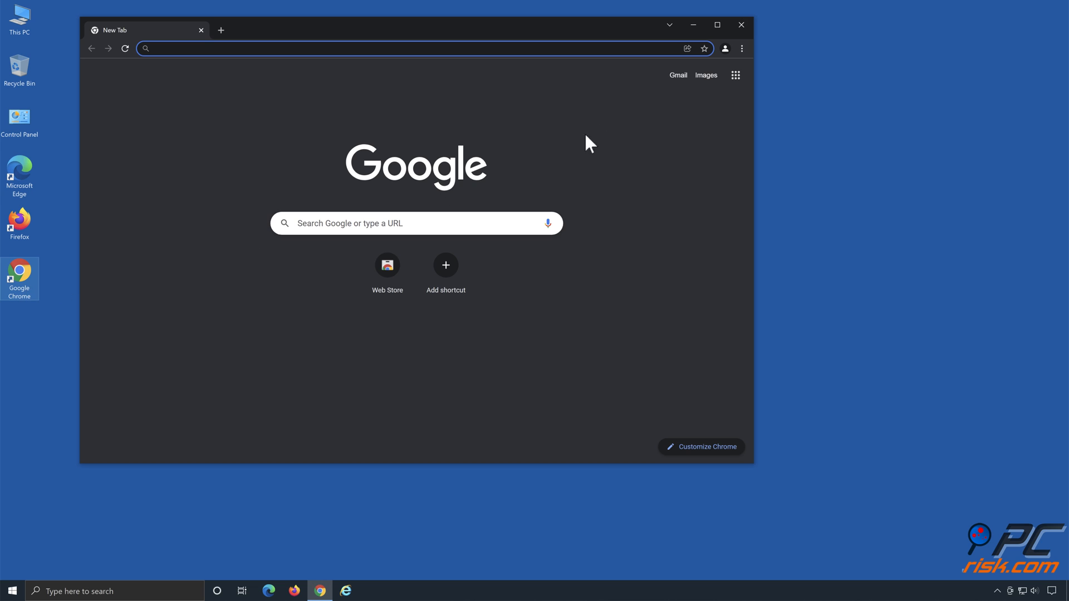
click(741, 25)
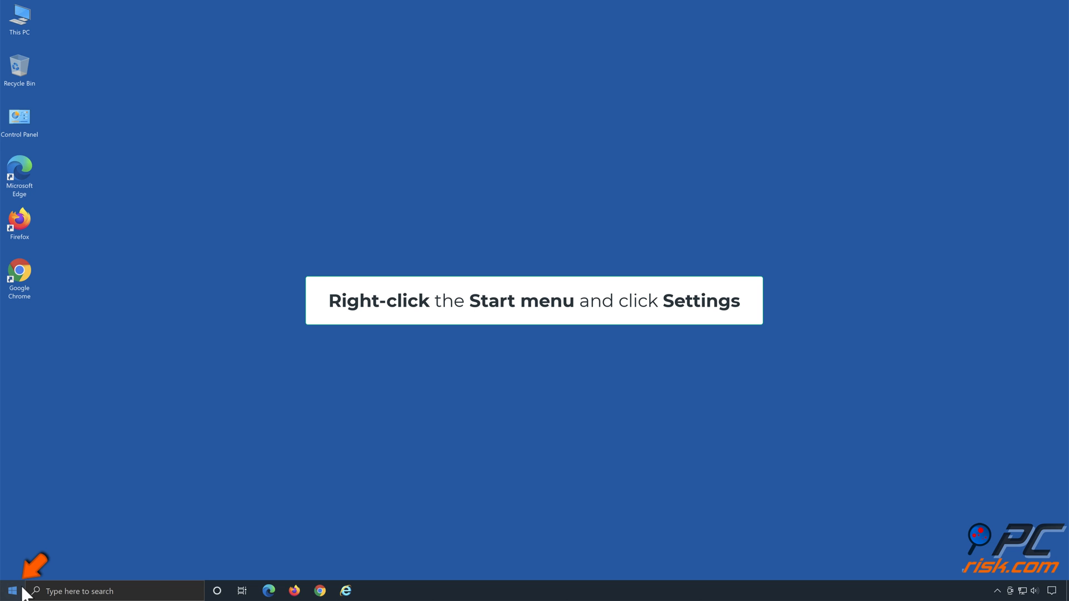
right_click(13, 590)
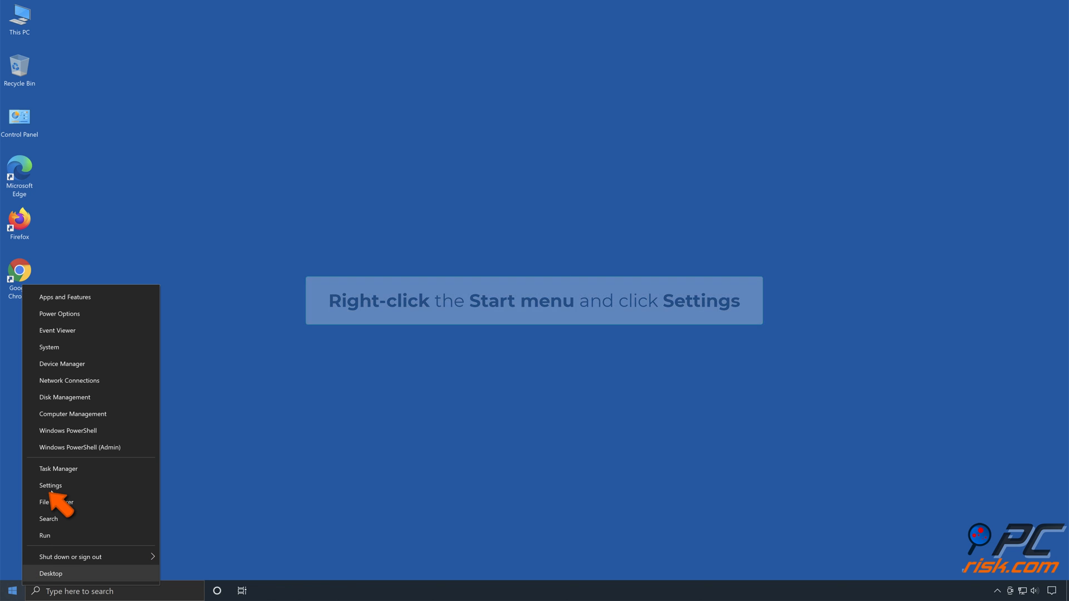
click(50, 485)
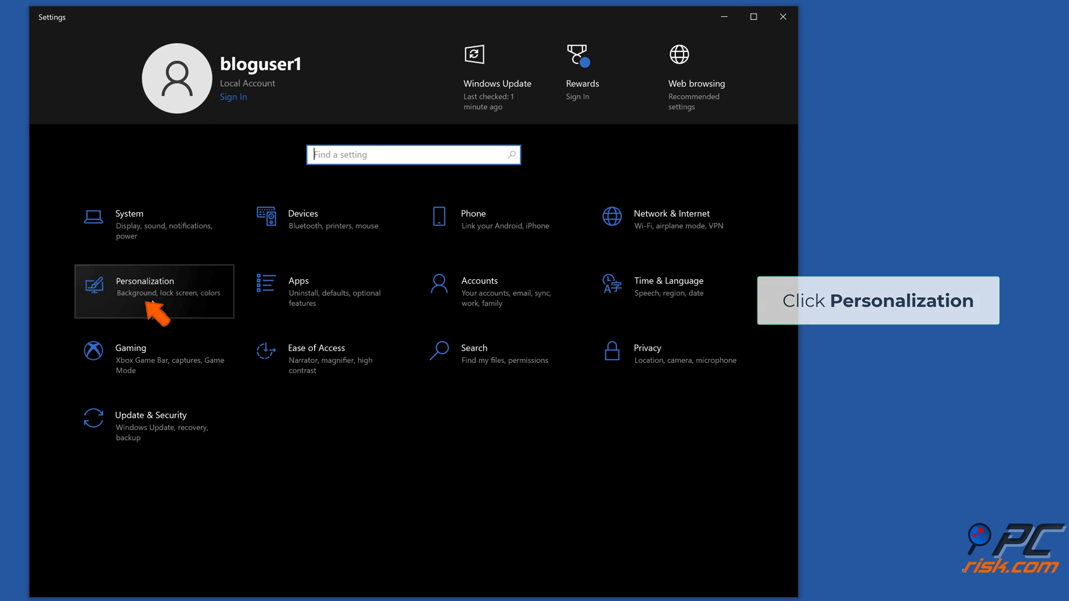
Step: Under Personalization > Colors, choose Custom and set the default app mode to Light, then close Settings
click(146, 281)
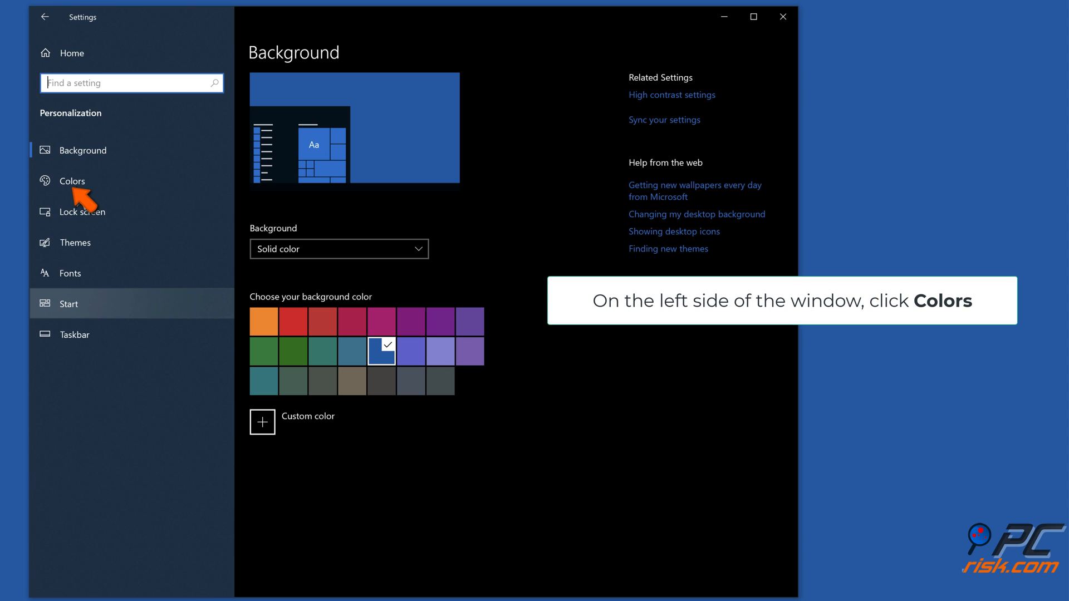
click(72, 180)
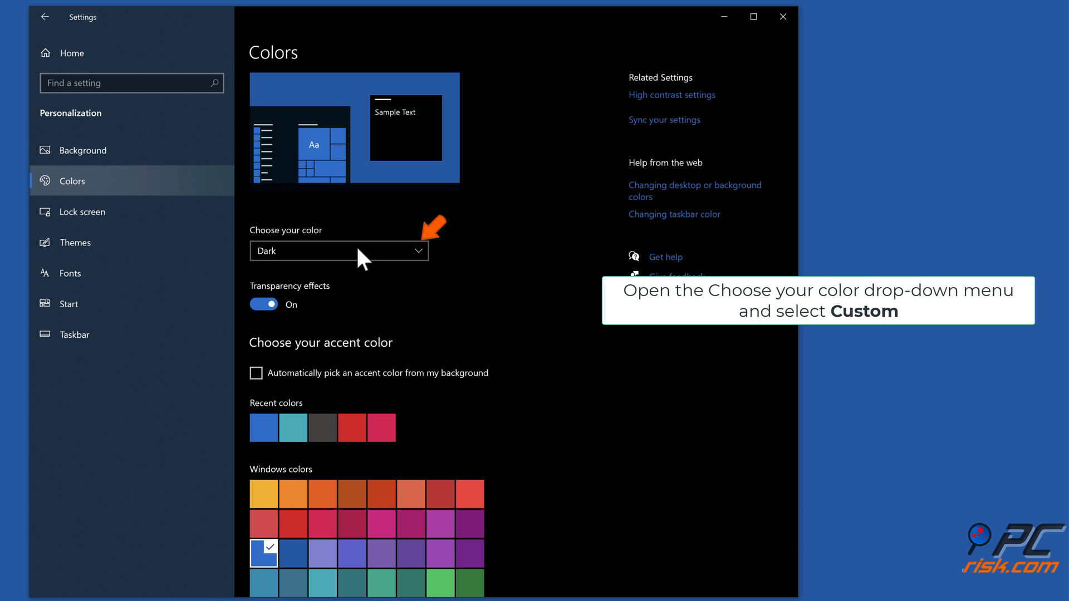
click(338, 250)
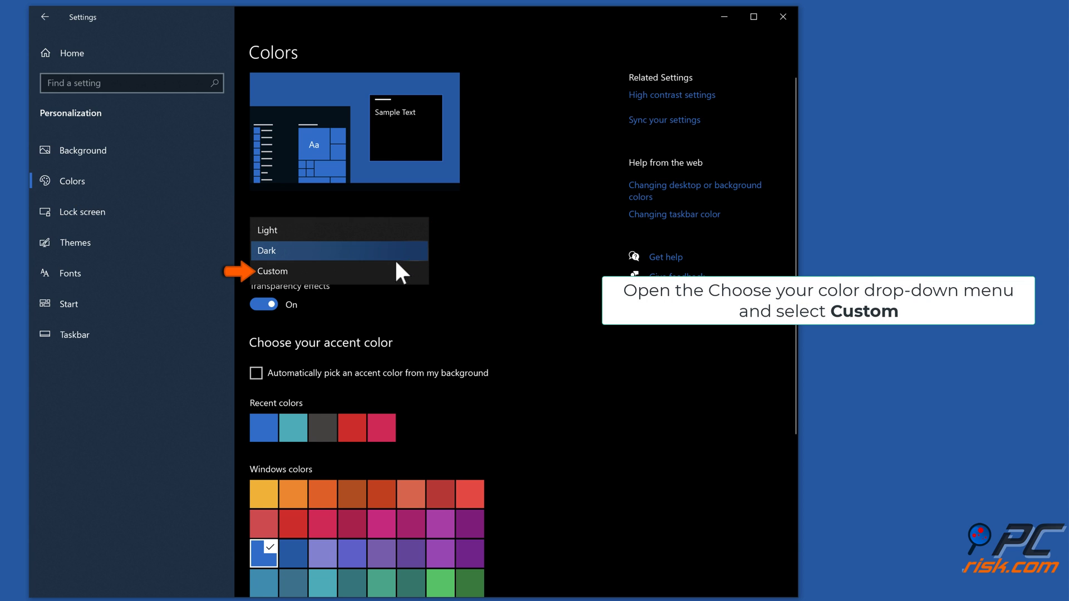
click(273, 270)
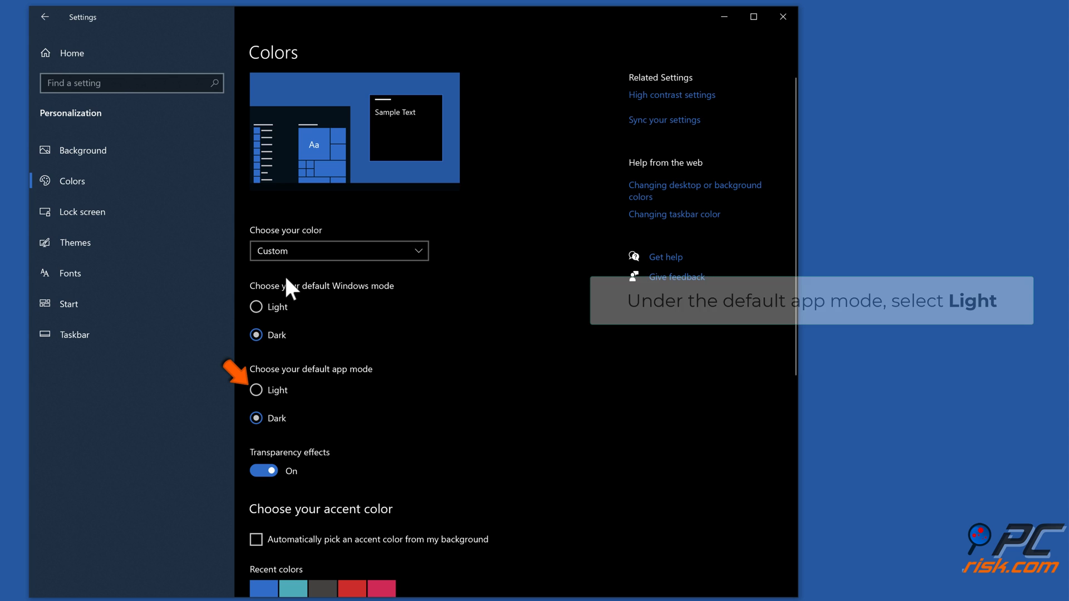
mouse_move(264, 395)
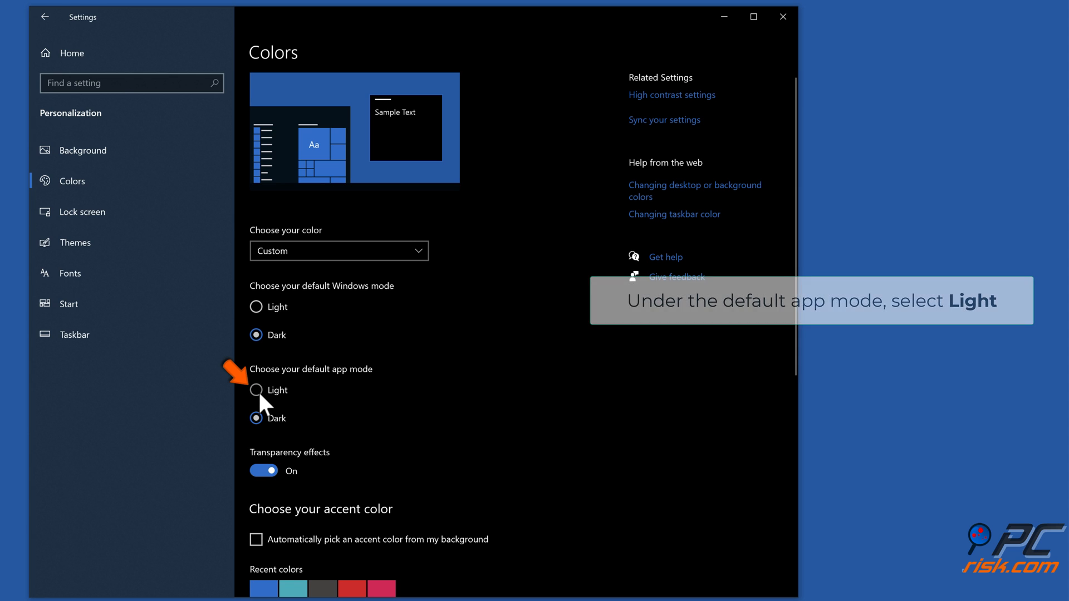
click(256, 390)
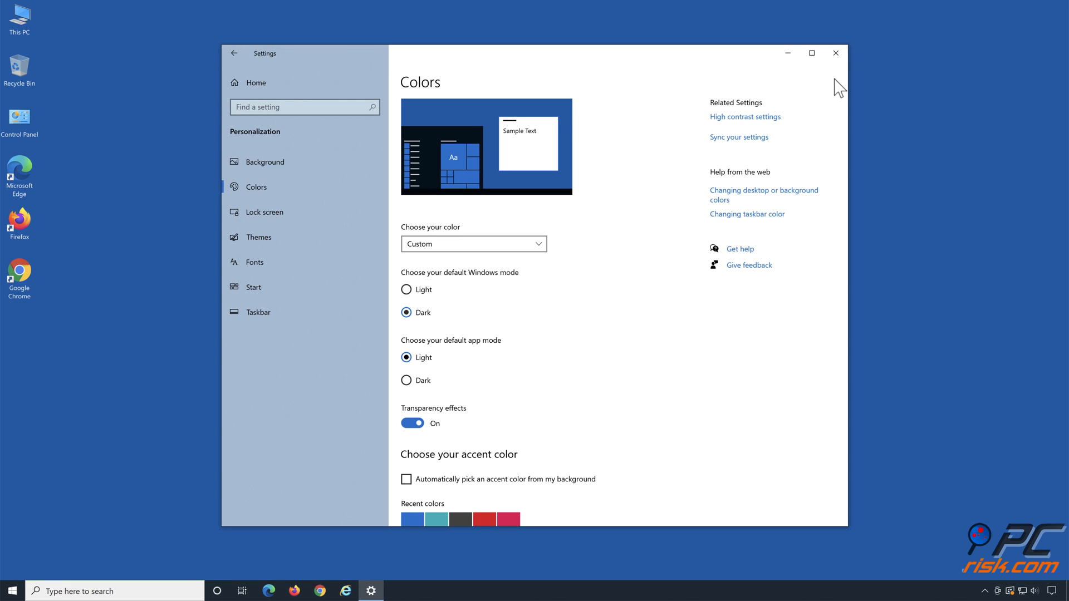
click(833, 52)
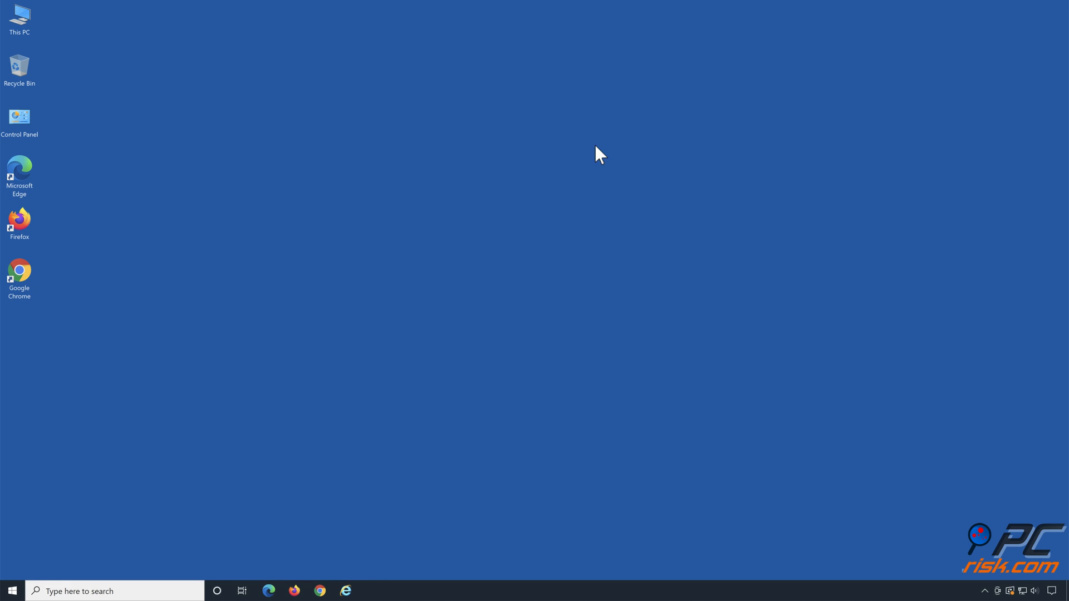
double_click(19, 272)
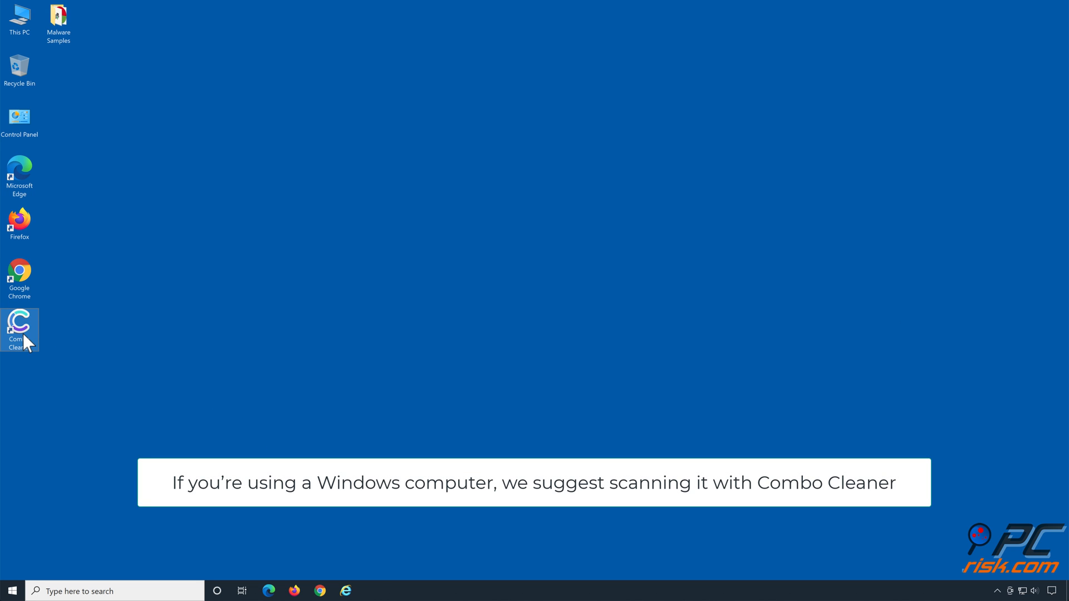
Step: Launch Combo Cleaner, run a malware scan and move the detected threats to quarantine
double_click(19, 324)
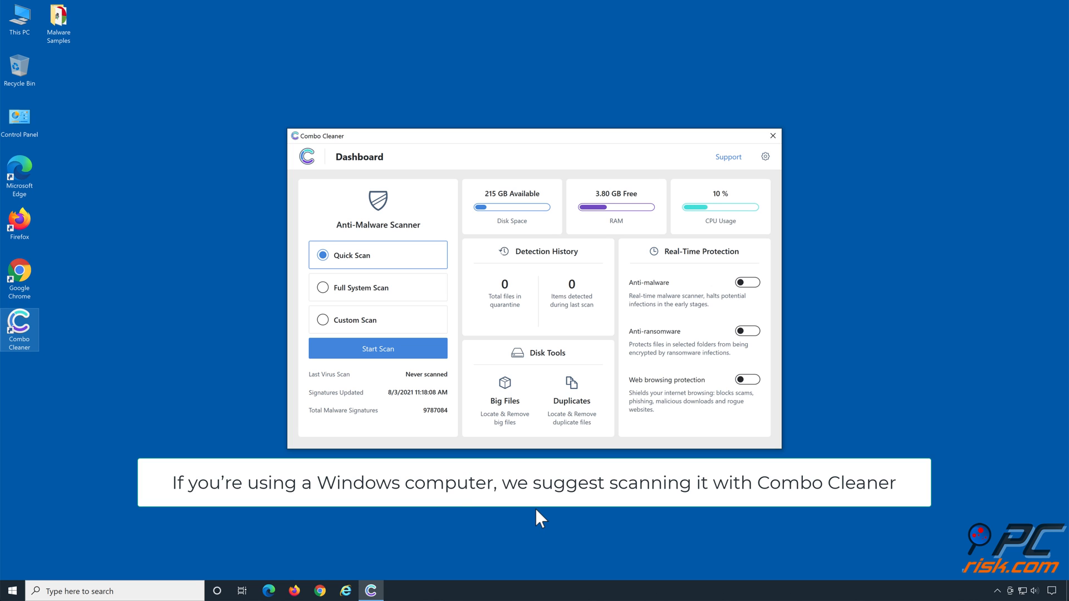
mouse_move(378, 348)
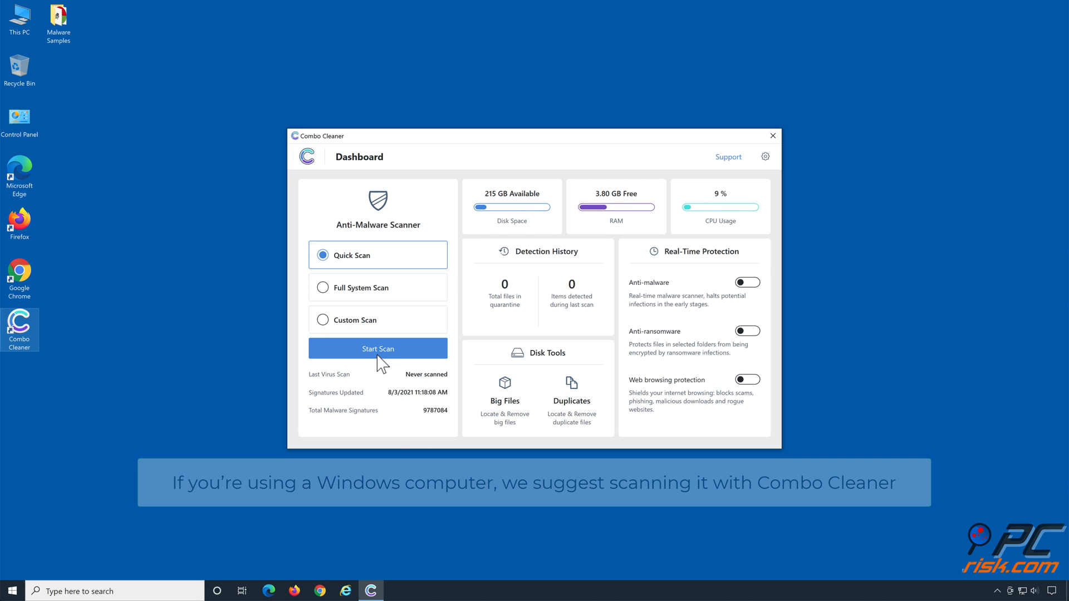
click(377, 349)
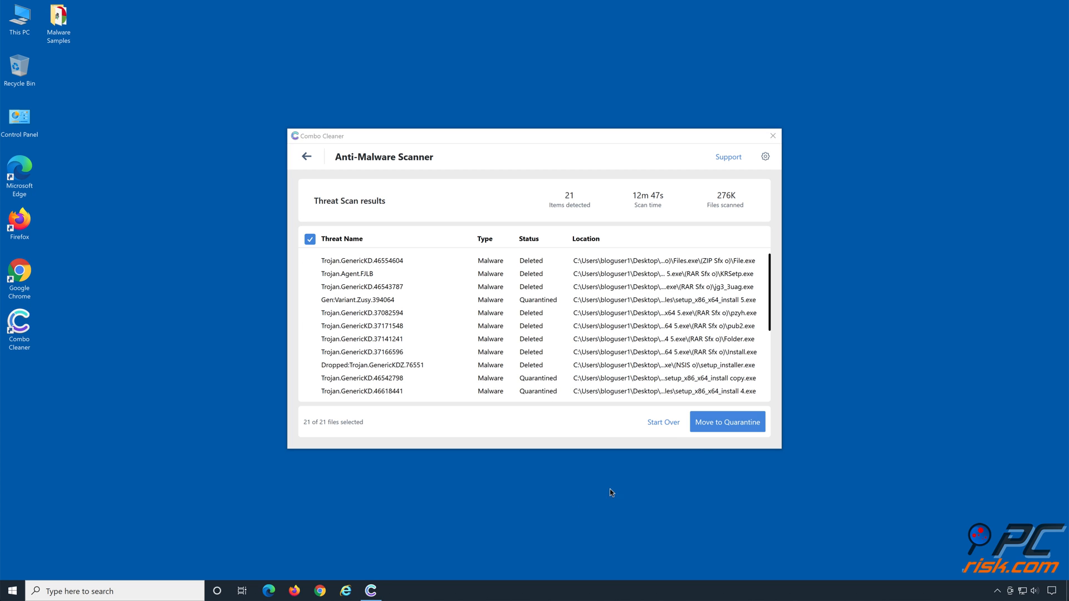
mouse_move(727, 429)
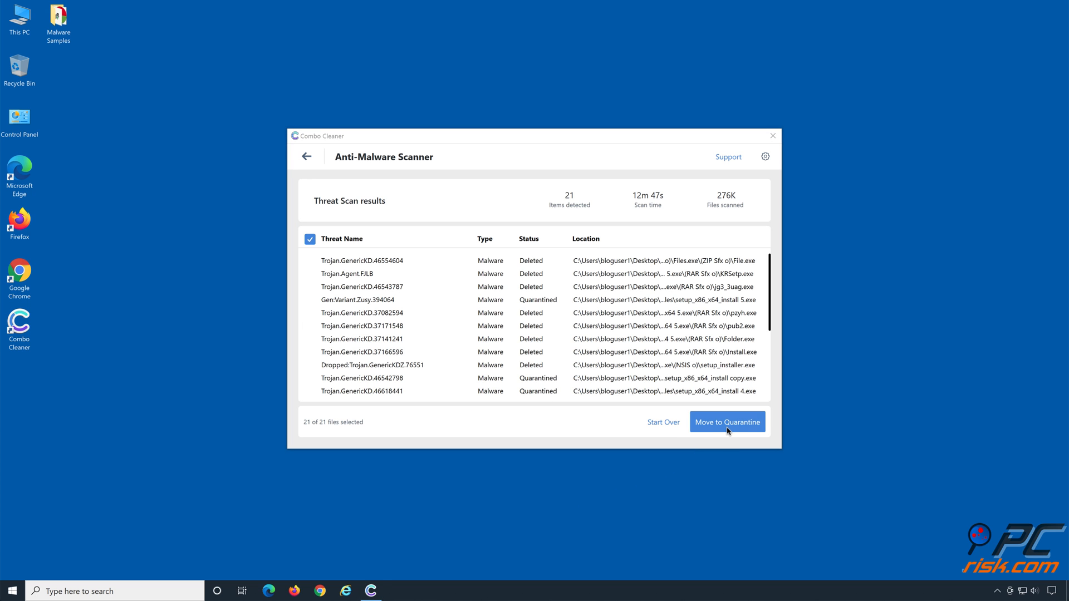
click(727, 420)
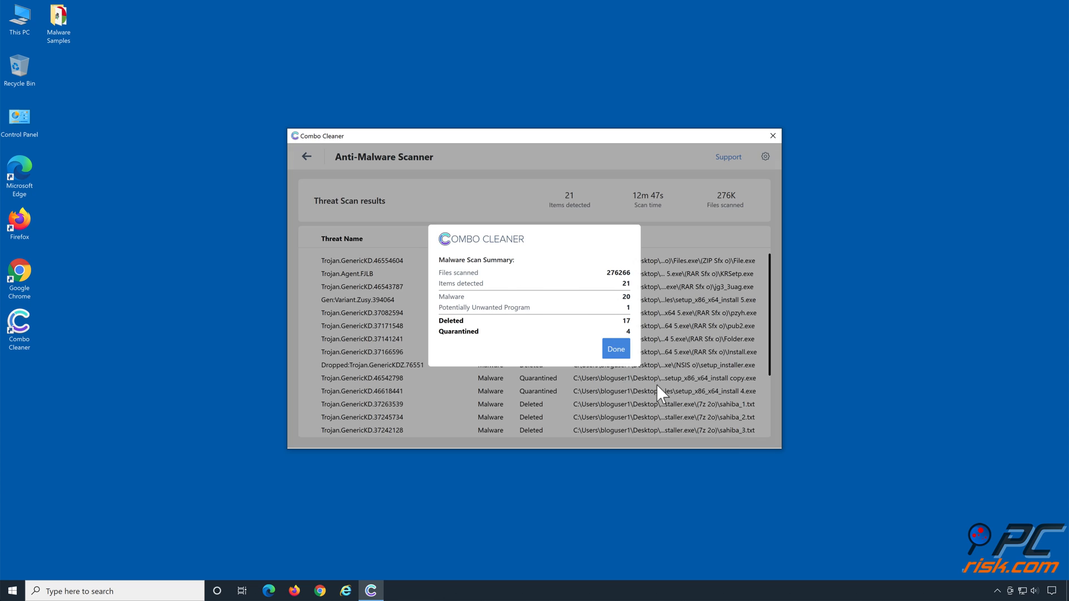
click(614, 349)
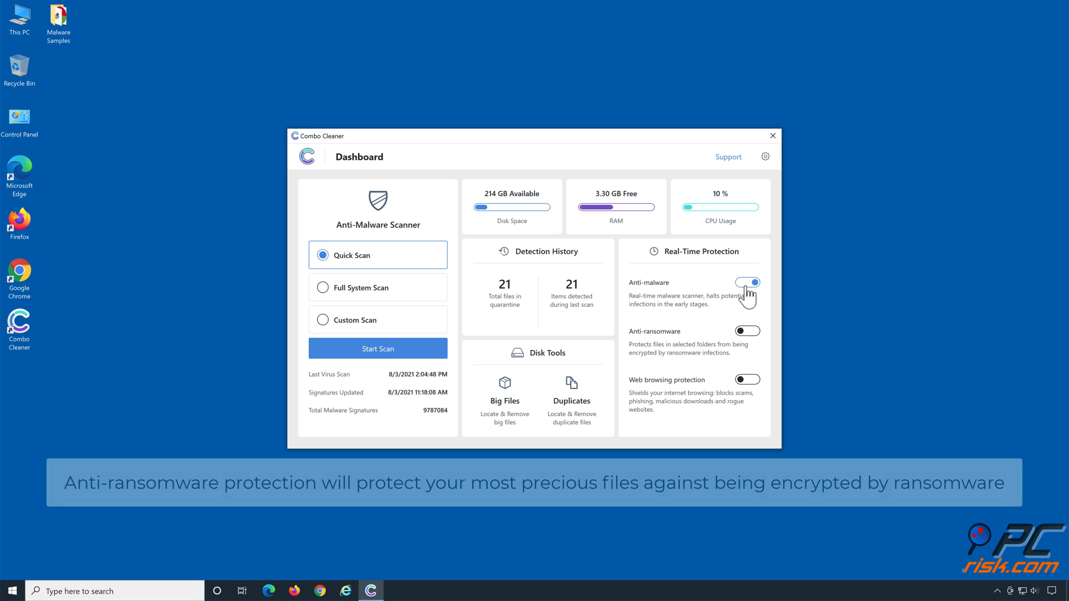
mouse_move(748, 344)
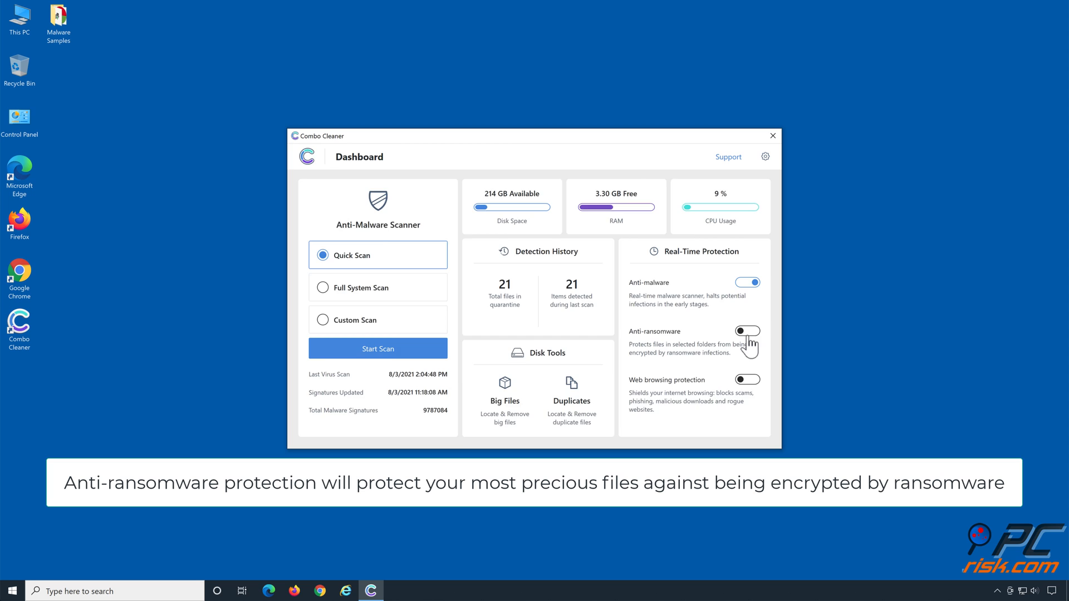
Step: Turn on anti-ransomware protection with Libraries > Documents added as a protected folder
click(747, 332)
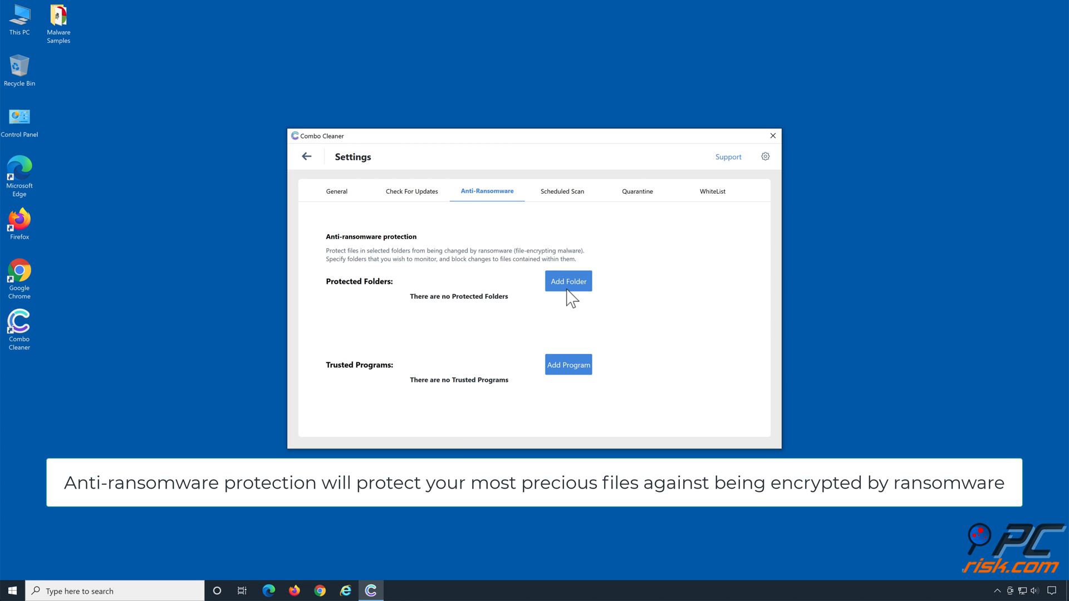
click(568, 281)
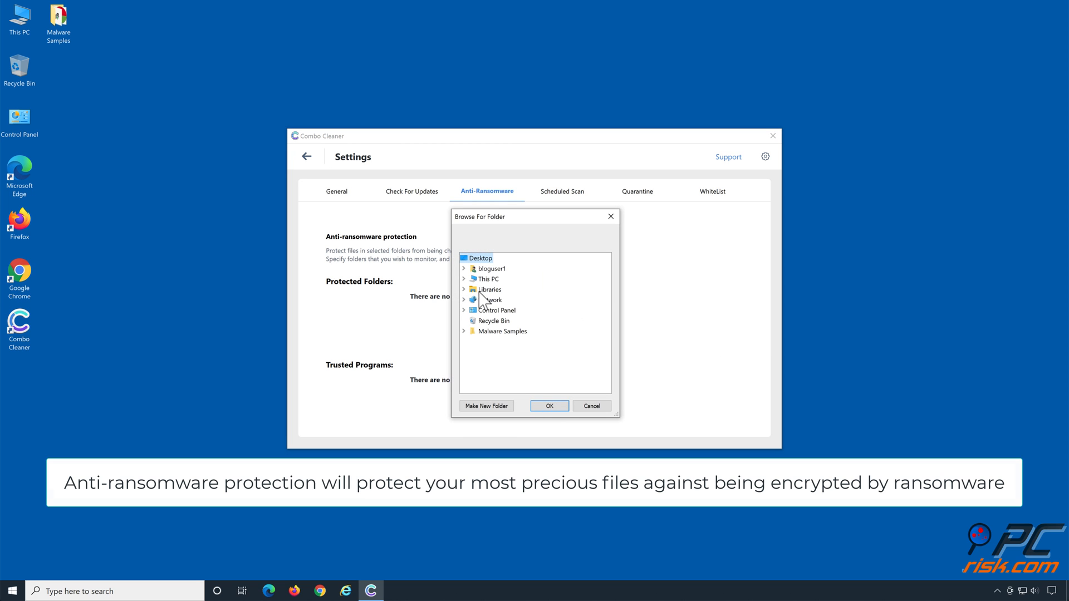
click(463, 289)
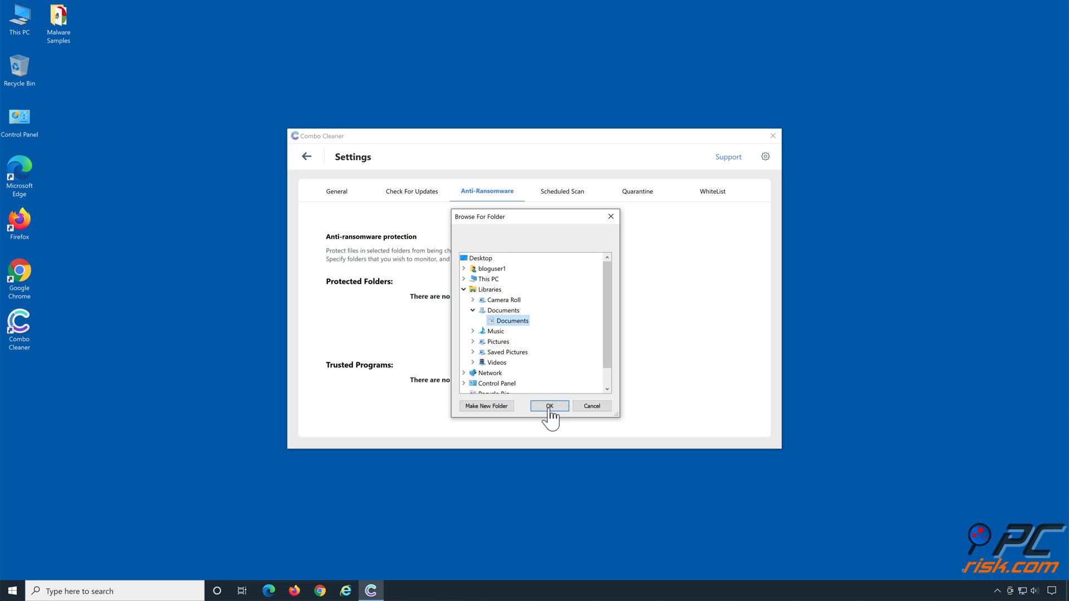
click(547, 405)
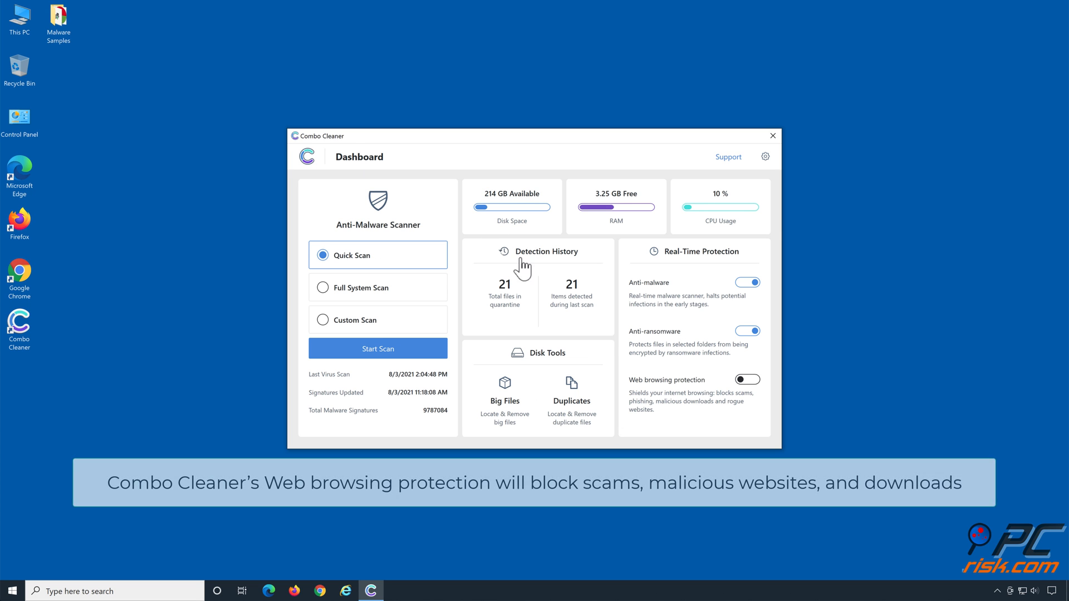
mouse_move(749, 396)
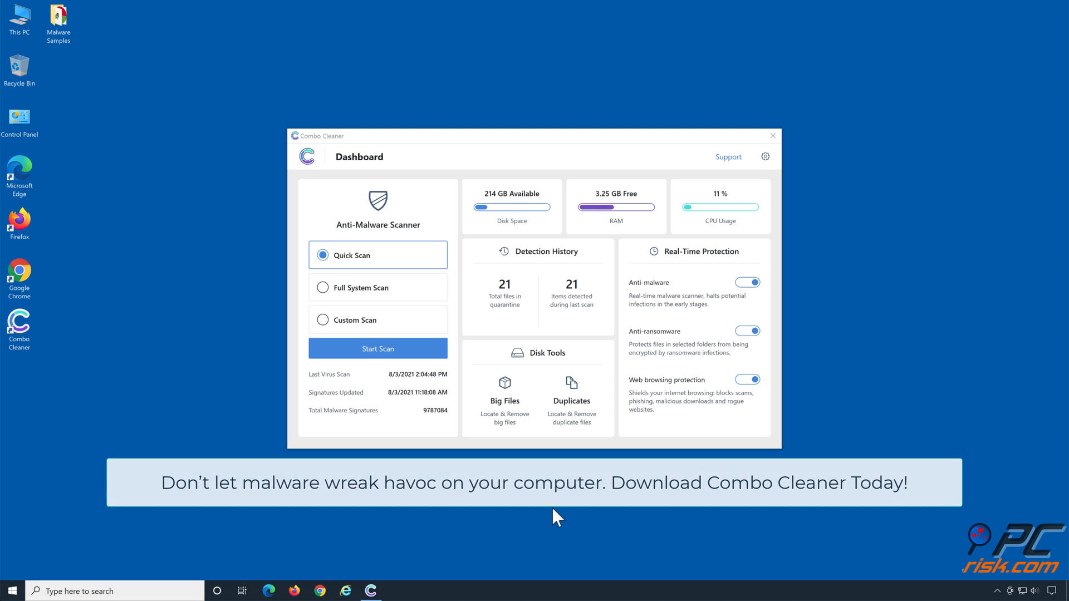
Step: Switch on Web browsing protection in the Real-Time Protection panel
click(769, 136)
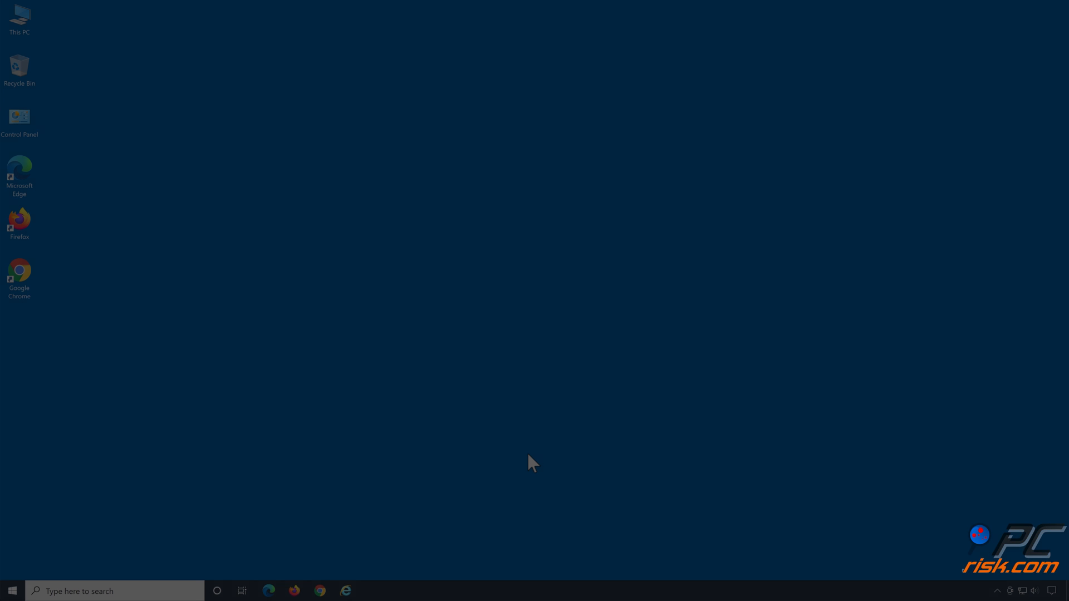